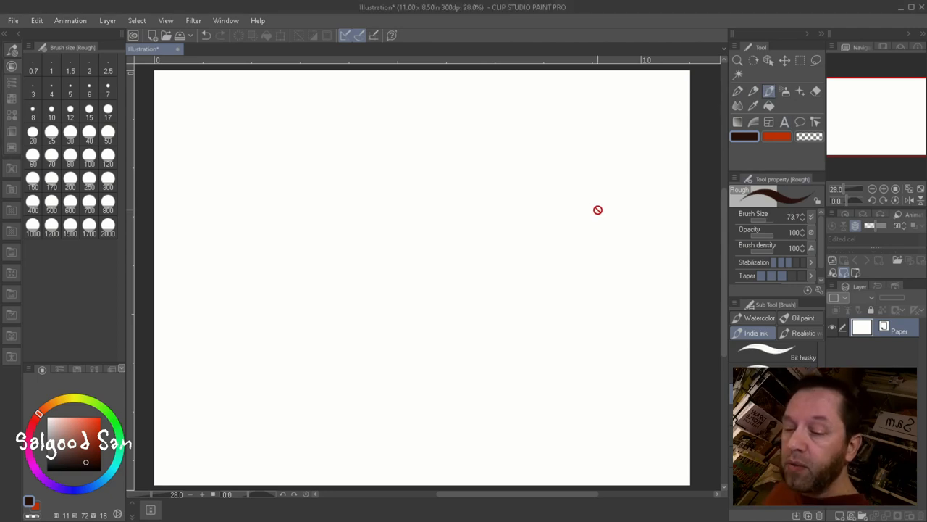
mouse_move(142, 15)
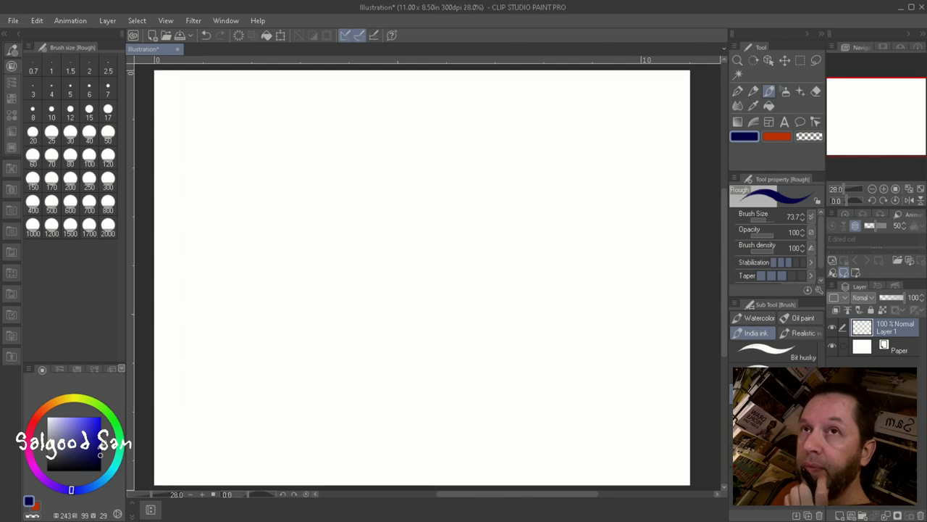
mouse_move(658, 109)
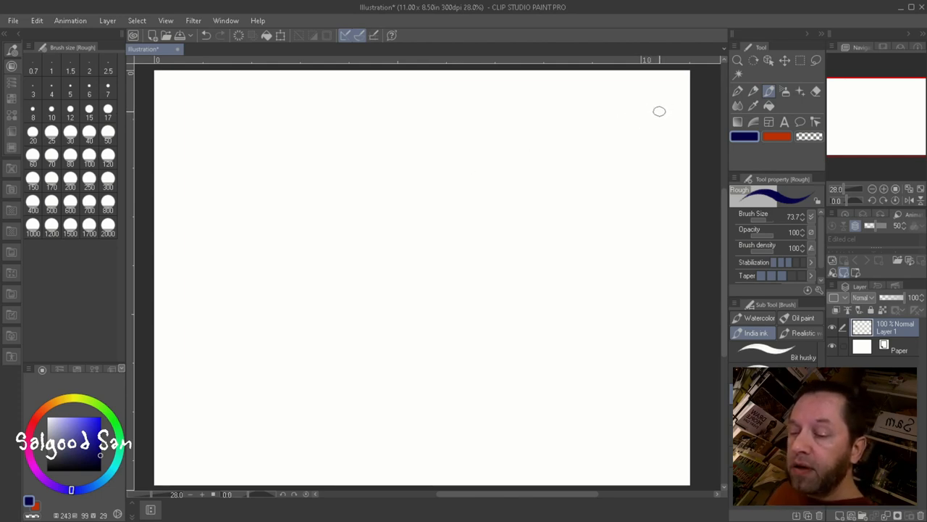
Draw the thick navy border of the tall right panel with straight lines.
drag(660, 113, 657, 411)
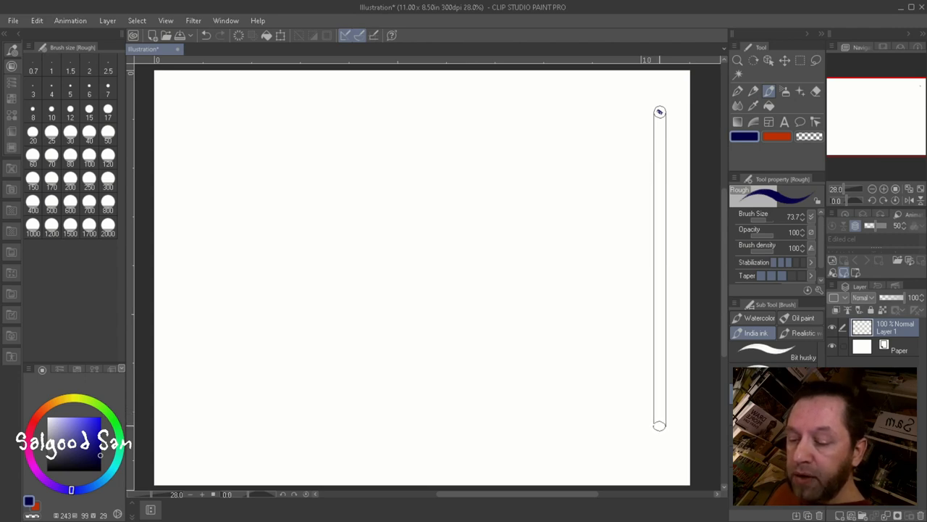
drag(659, 423, 220, 419)
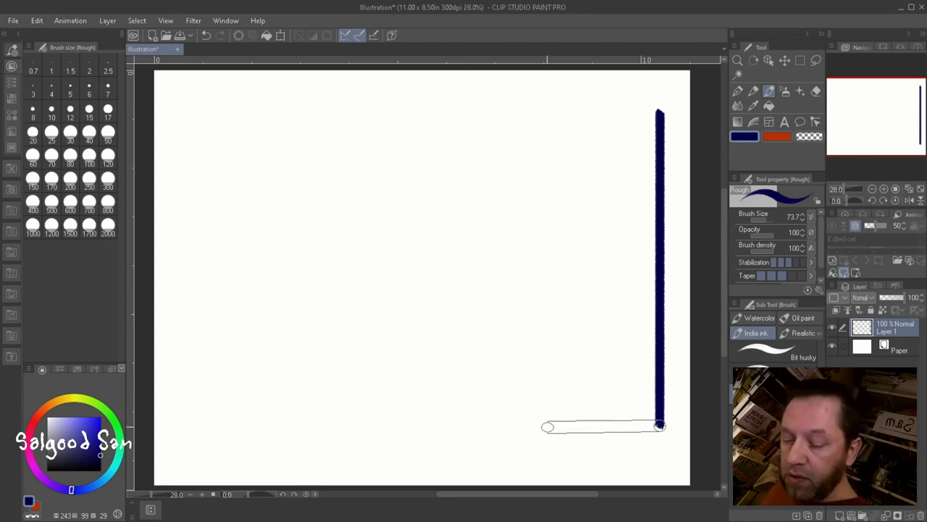
drag(655, 426, 548, 413)
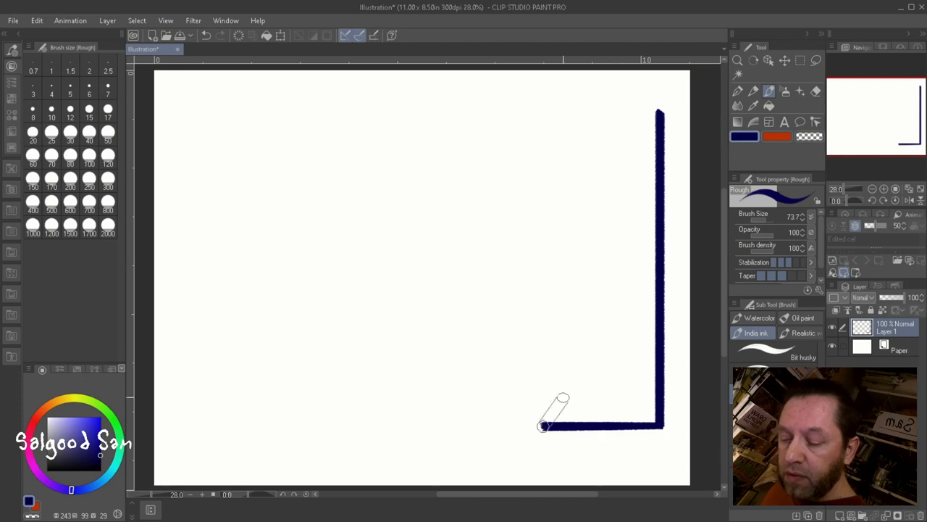
drag(543, 423, 543, 116)
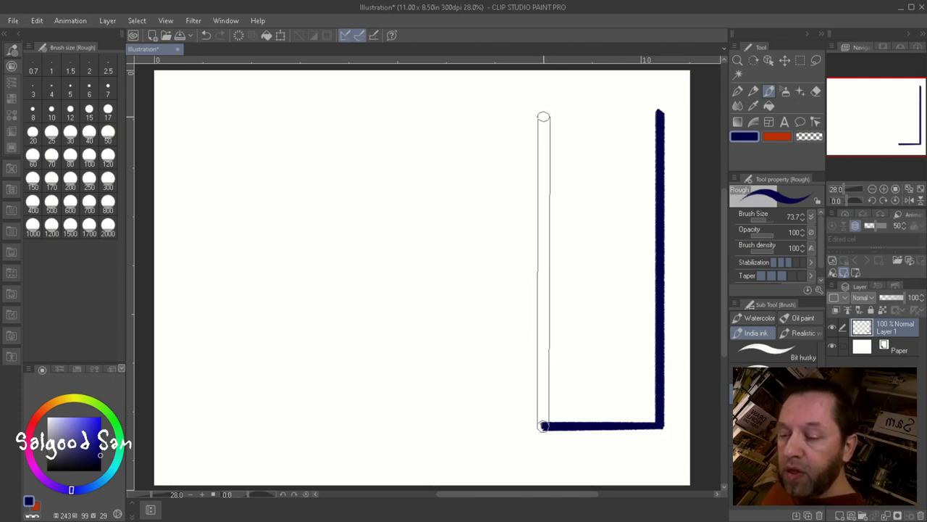
drag(543, 116, 544, 426)
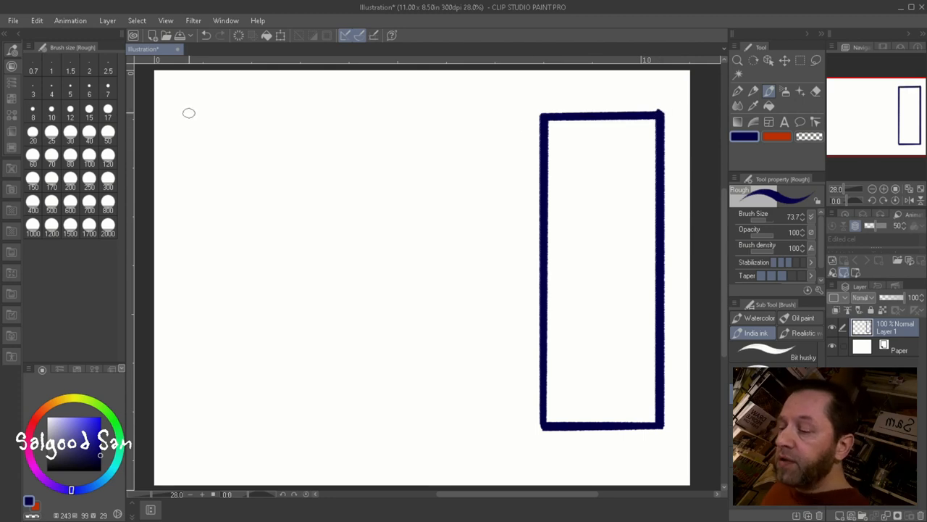
Draw the top-left and middle top panel borders and begin the wide bottom panel.
drag(187, 113, 187, 257)
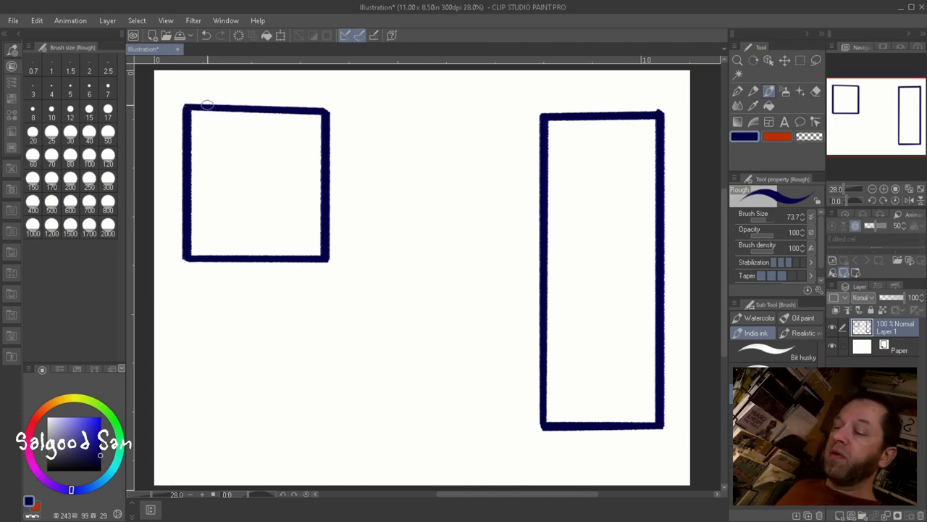
mouse_move(350, 108)
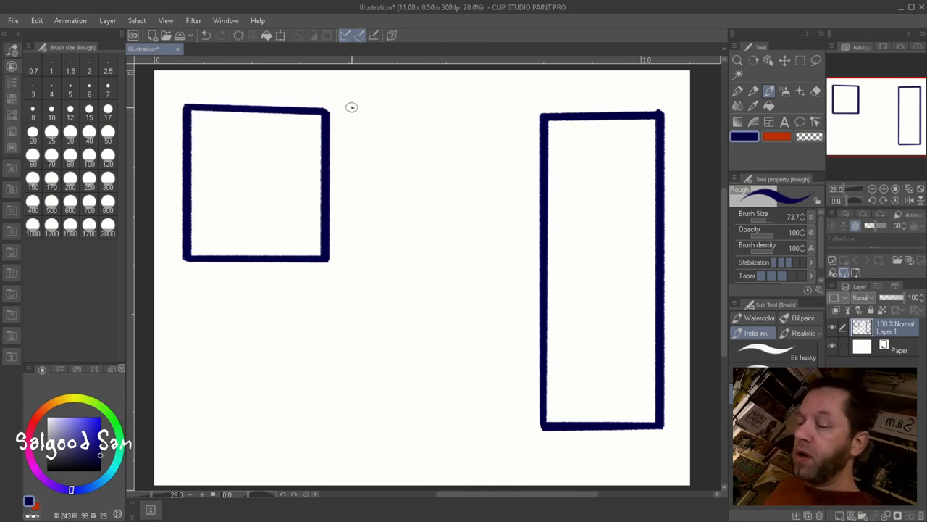
drag(351, 108, 351, 287)
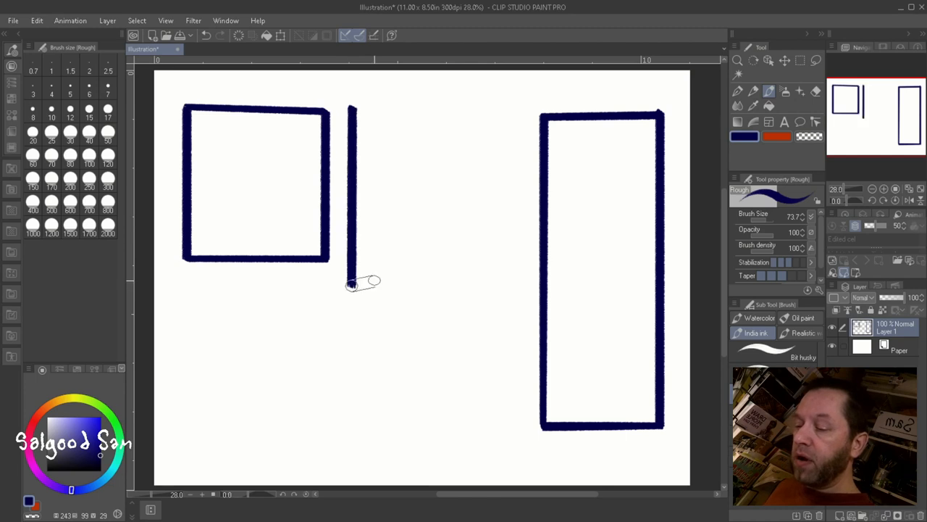
drag(351, 284, 533, 281)
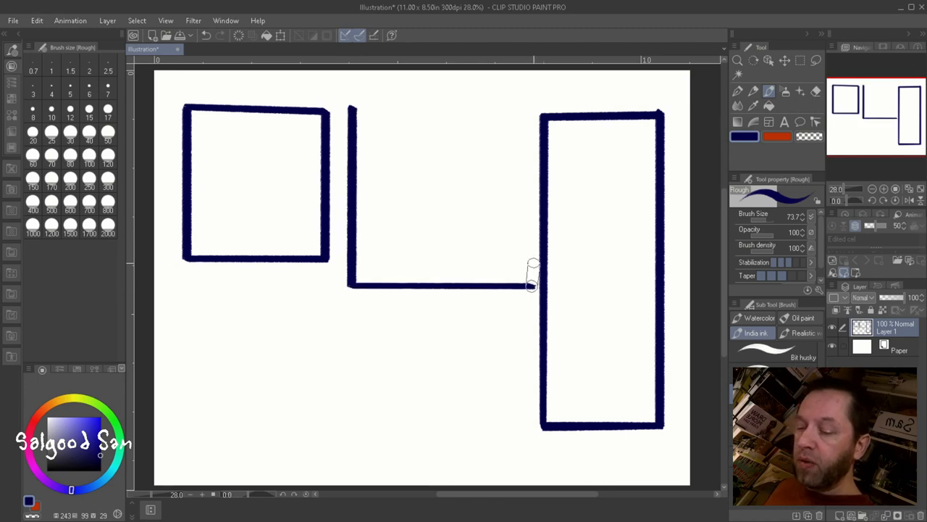
drag(533, 282, 394, 109)
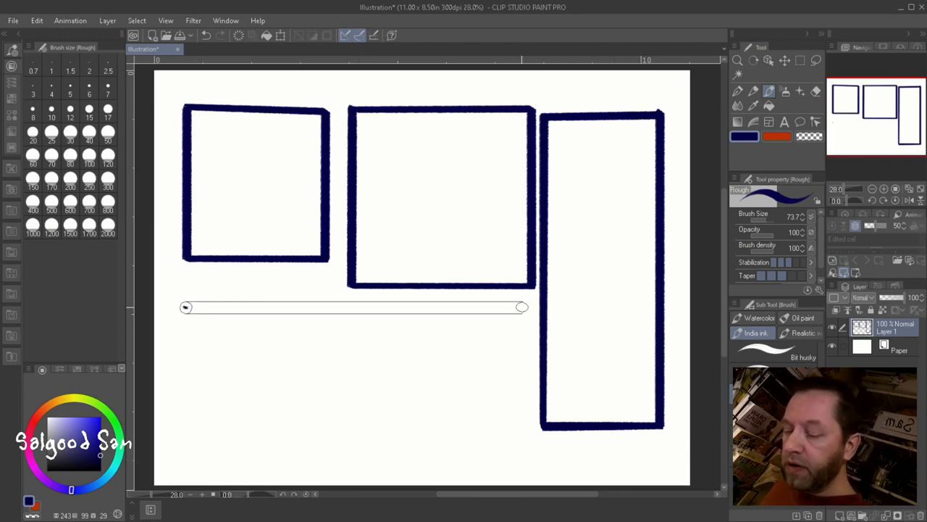
drag(521, 307, 527, 307)
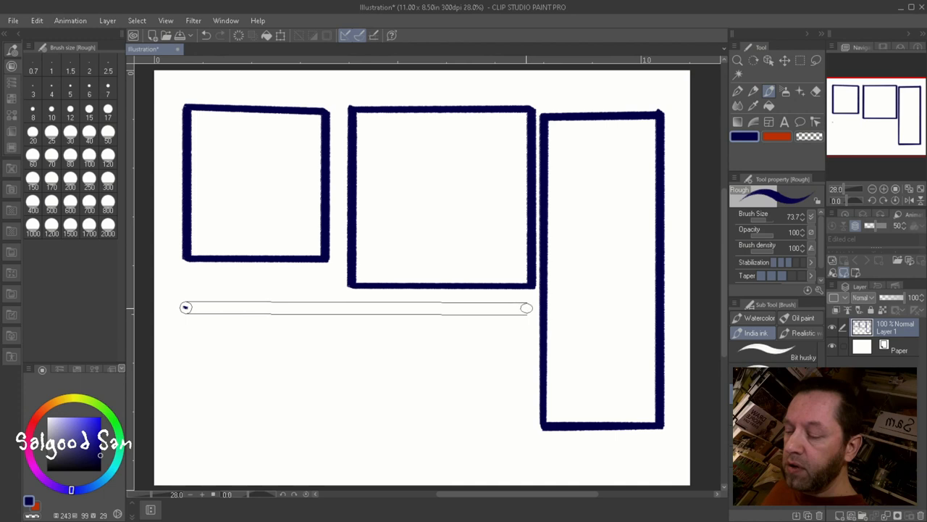
drag(527, 307, 528, 429)
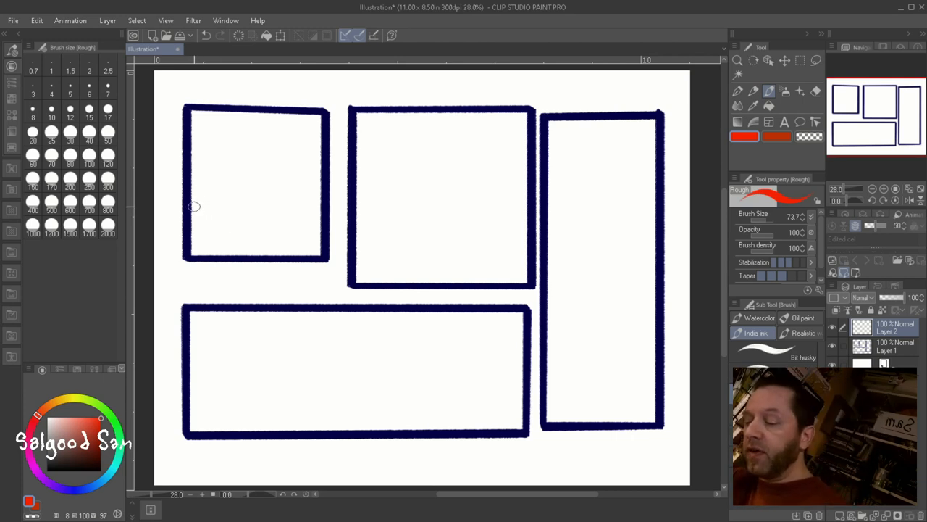
Try a red horizontal line across the top-left panel on the new sketch layer.
drag(194, 206, 324, 206)
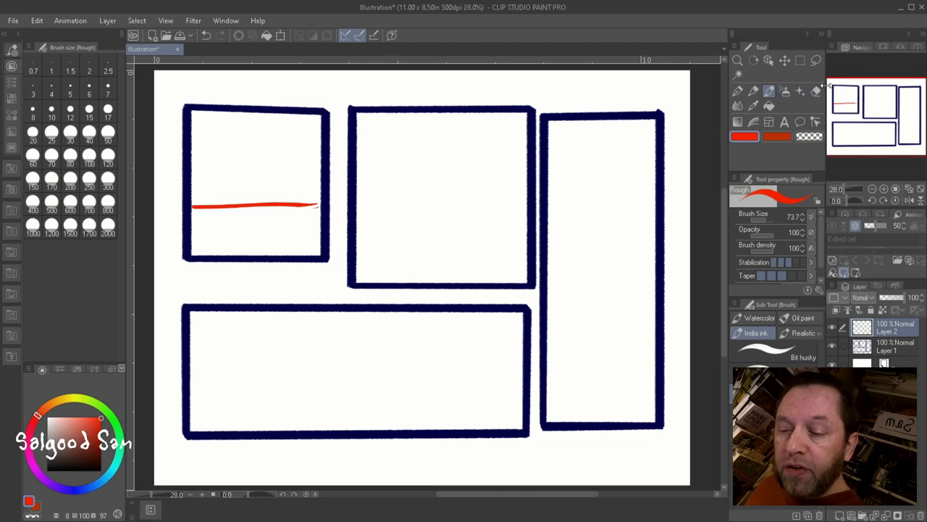
Undo the trial red line so the panels are empty again.
click(814, 89)
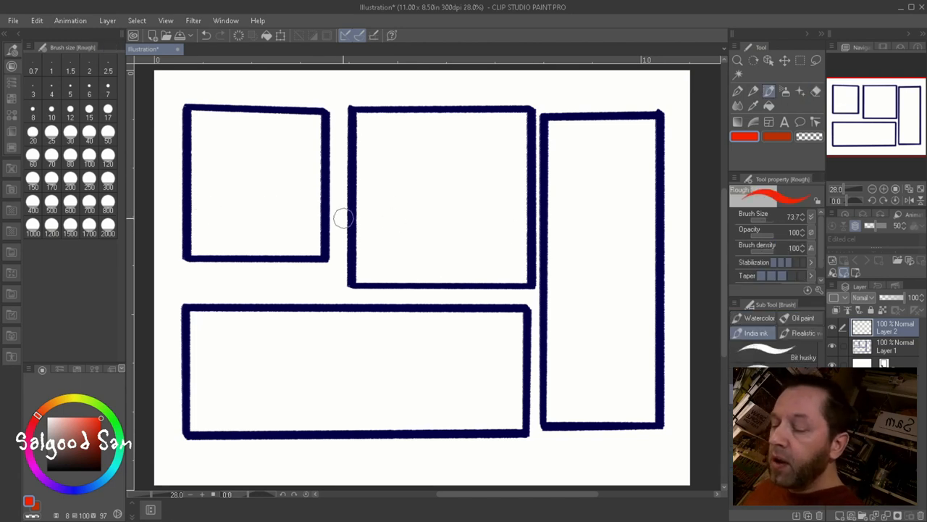
mouse_move(303, 215)
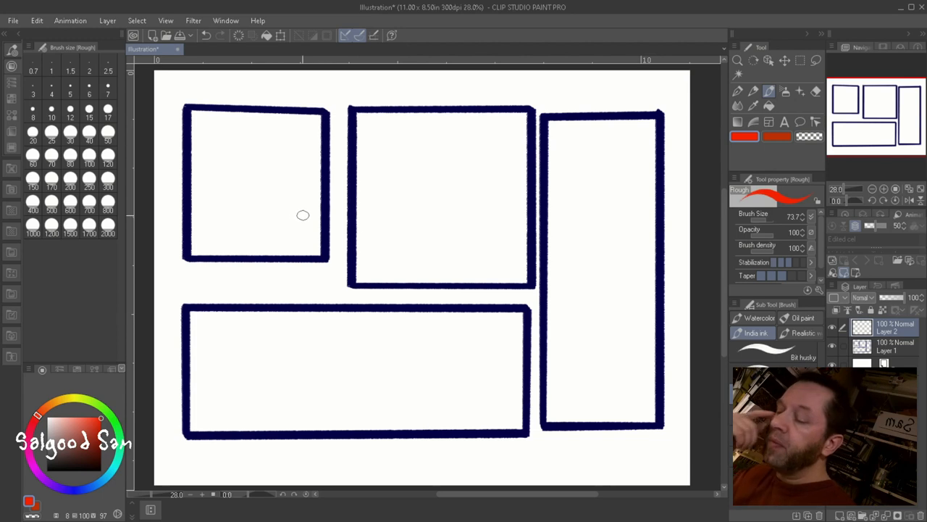
mouse_move(191, 217)
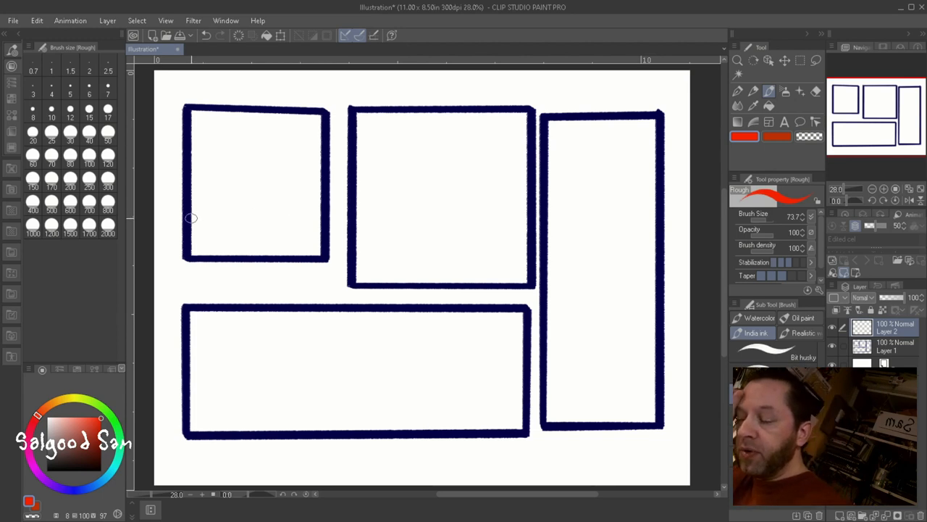
Draw a red slanted ground line across panel one with a small round shape on it.
drag(191, 219, 324, 167)
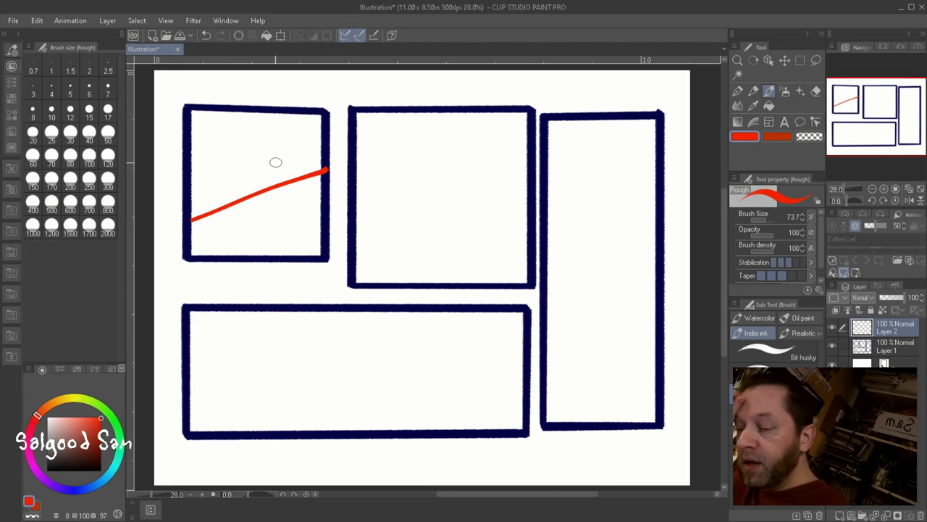
click(291, 167)
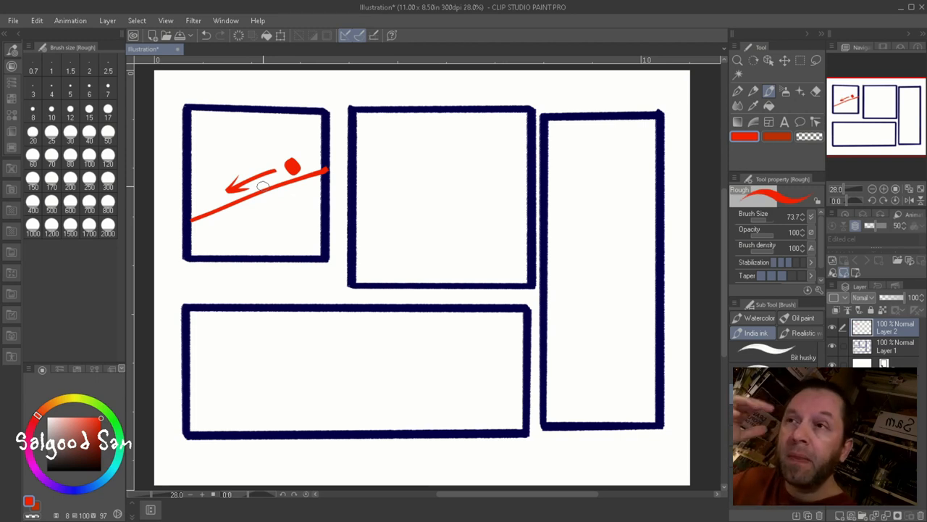
mouse_move(365, 239)
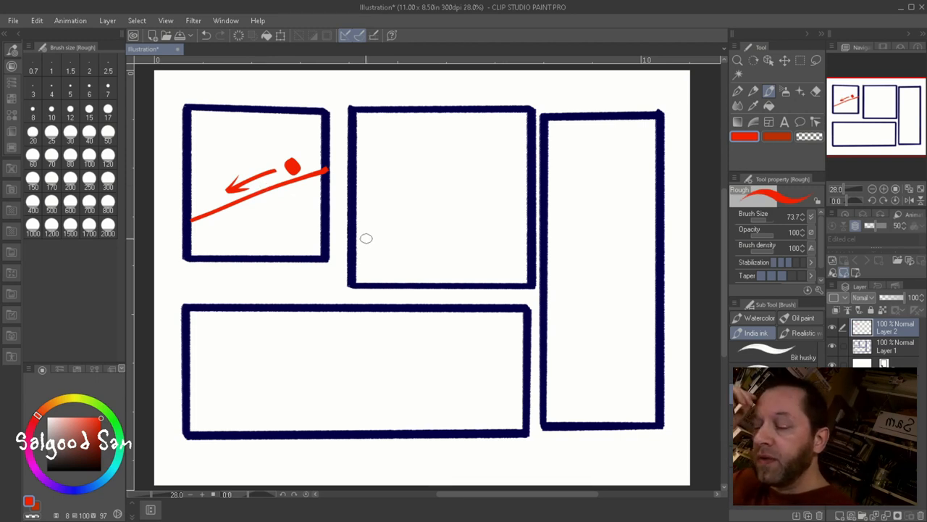
Draw red slopes across the middle and bottom panels and rough in action figures below.
drag(355, 241, 519, 175)
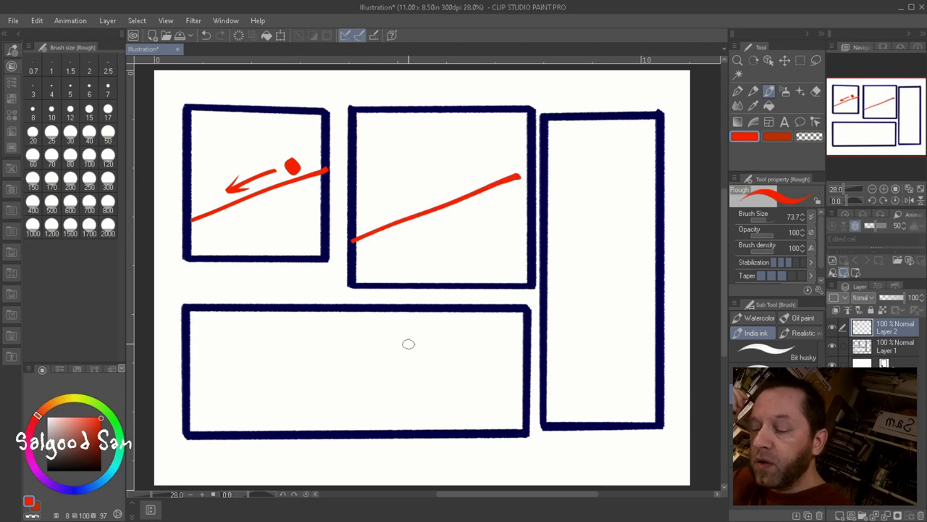
drag(192, 377, 527, 331)
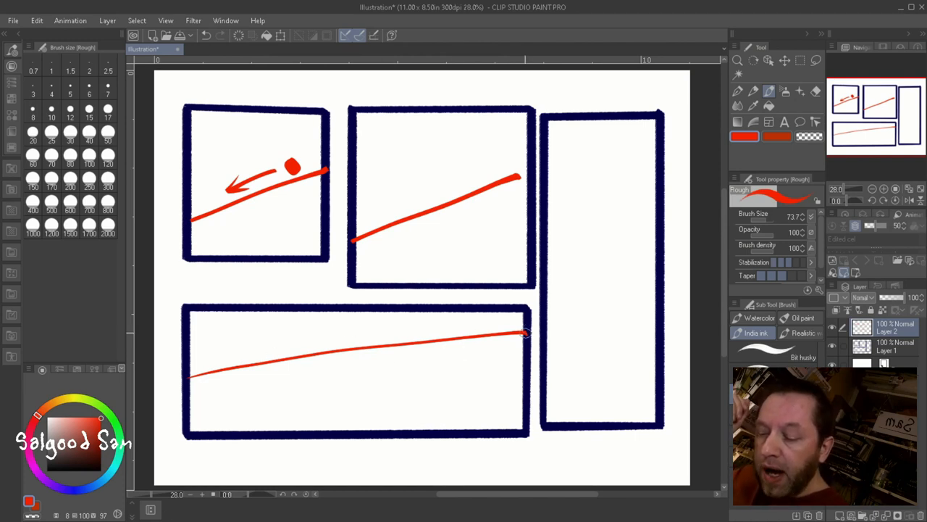
mouse_move(571, 331)
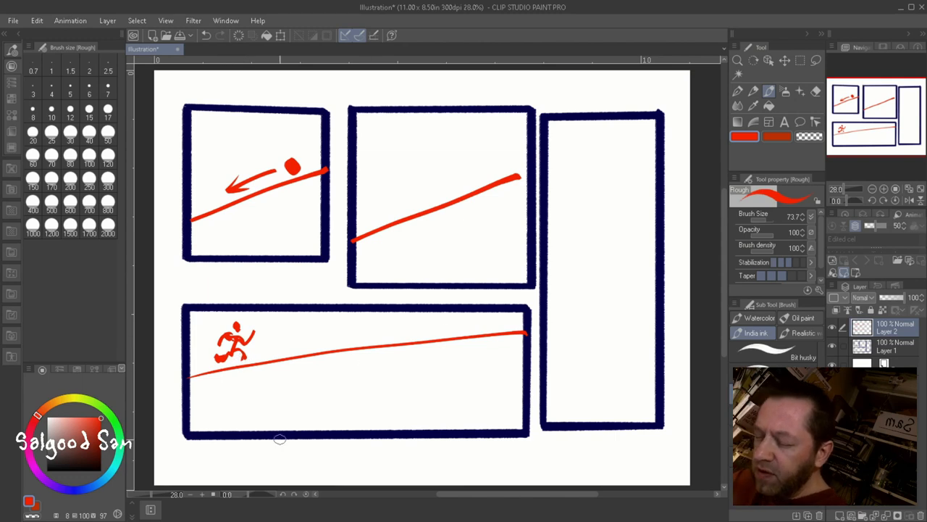
mouse_move(380, 311)
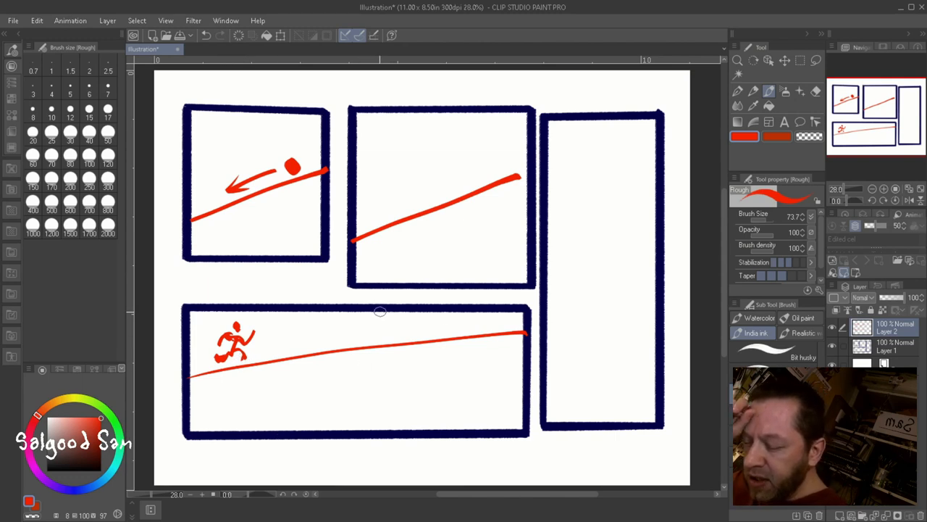
drag(403, 307, 452, 355)
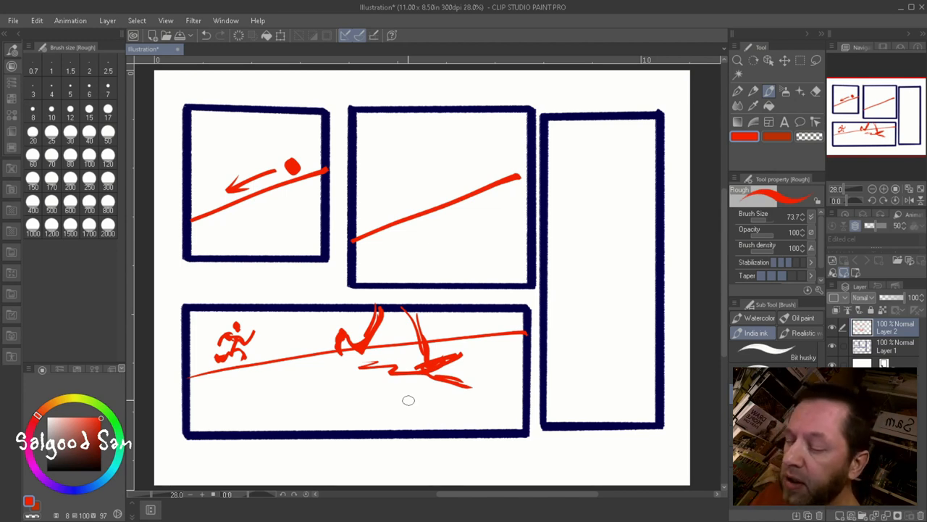
mouse_move(205, 355)
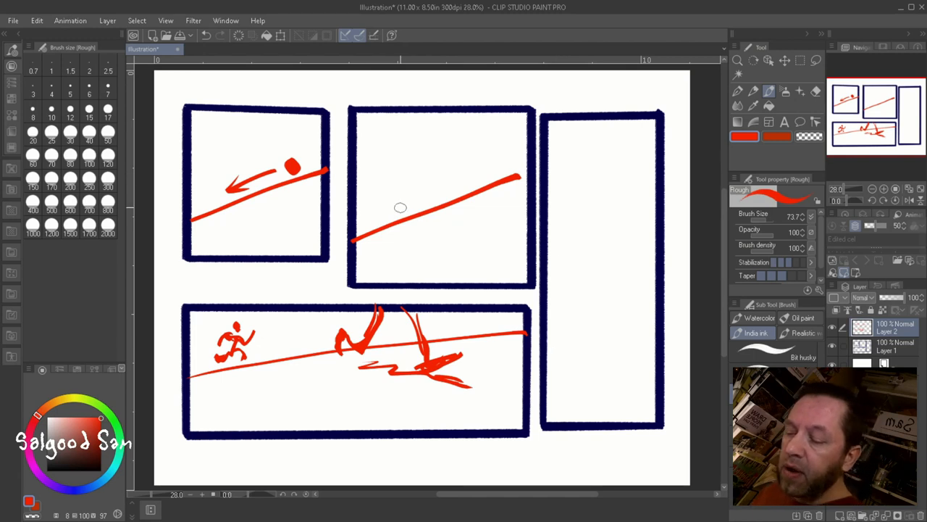
mouse_move(645, 149)
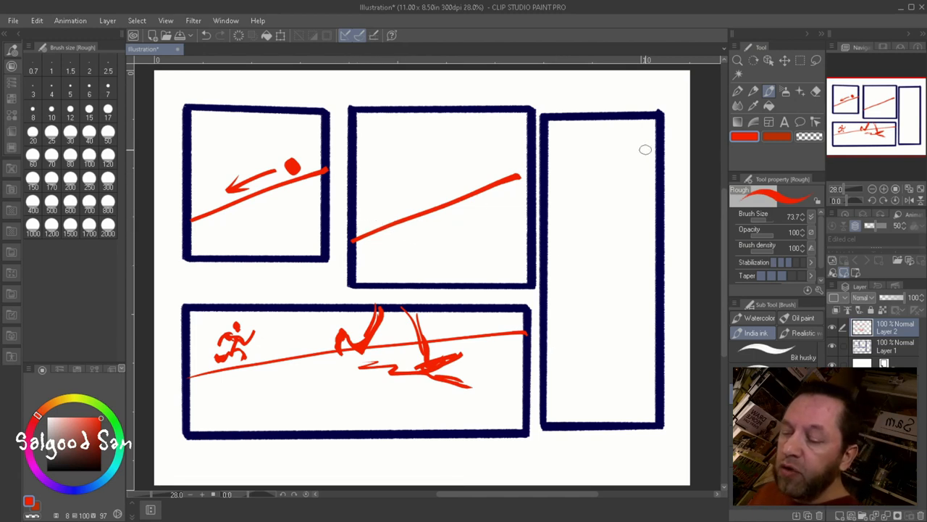
mouse_move(595, 226)
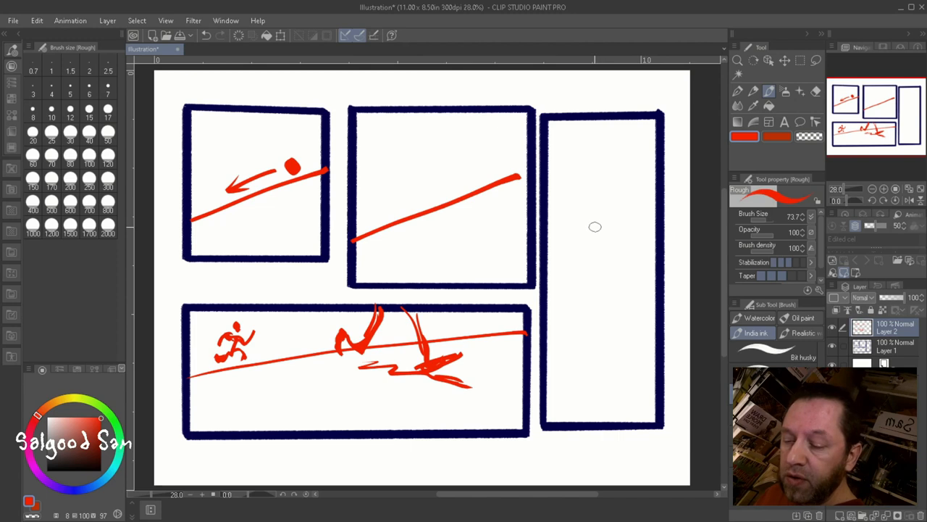
Sketch a standing red figure filling the tall right panel.
drag(601, 224, 649, 417)
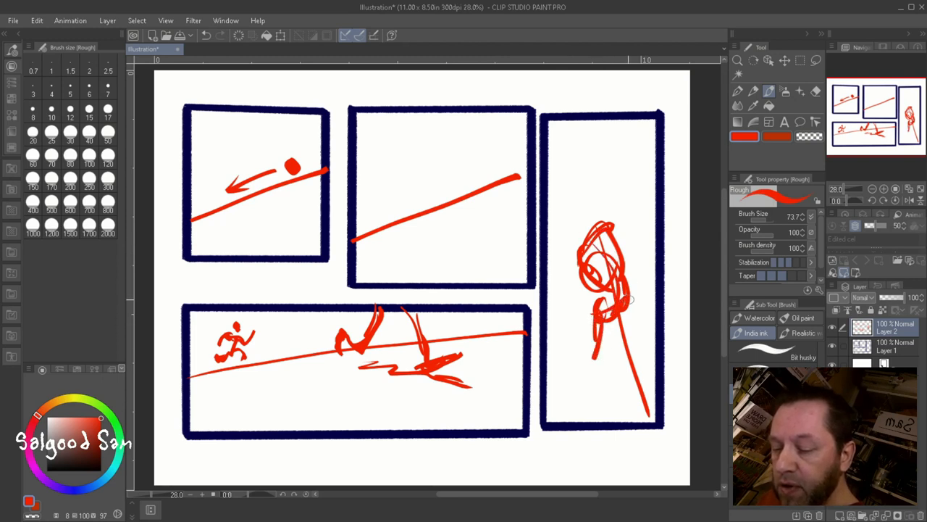
drag(620, 304, 606, 388)
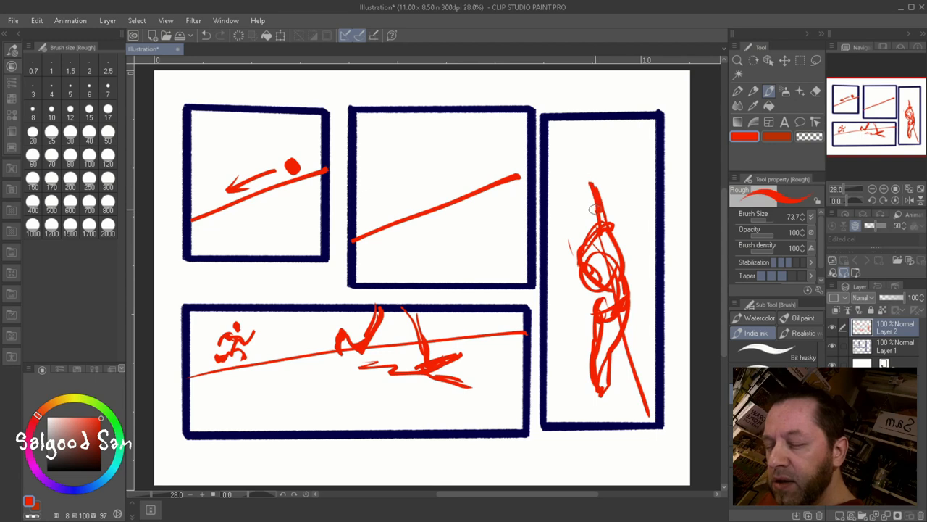
drag(594, 210, 576, 142)
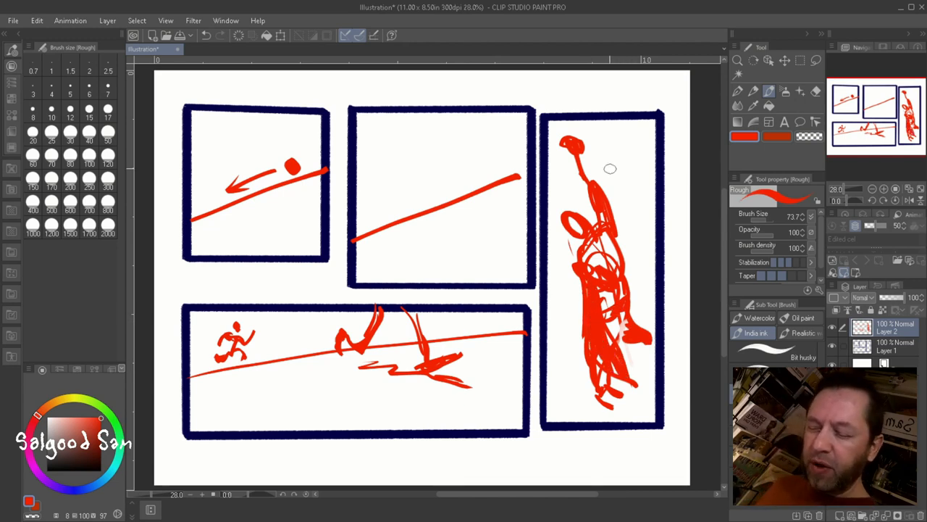
mouse_move(610, 284)
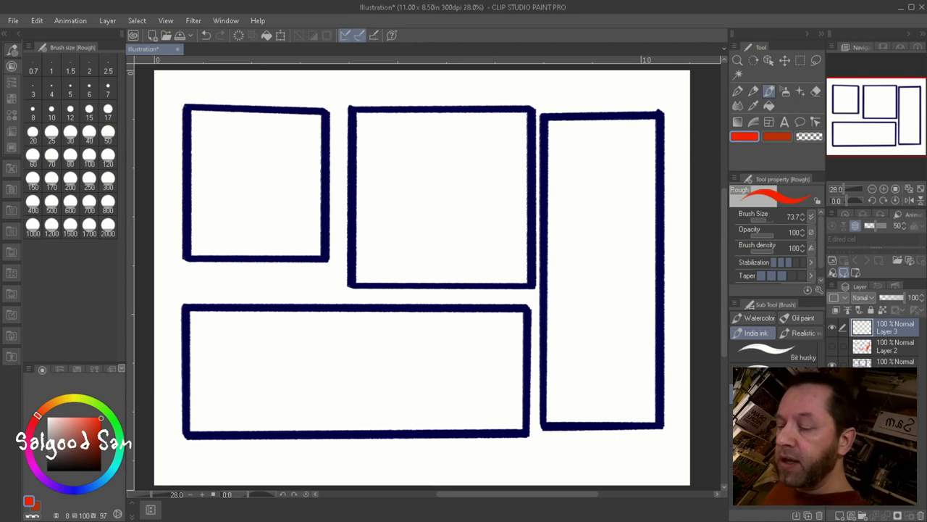
mouse_move(487, 163)
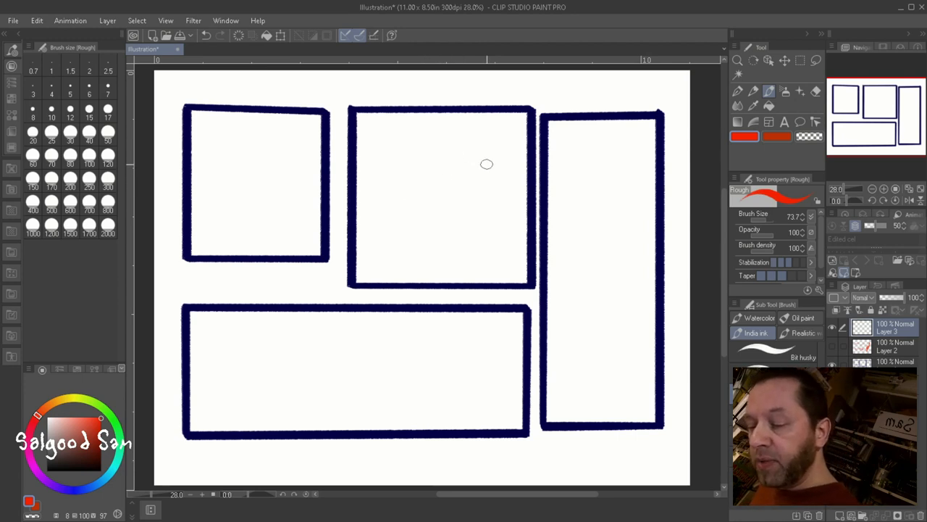
Sketch the red fighter's head, upper body and pose in the upper middle panel.
drag(446, 176, 496, 167)
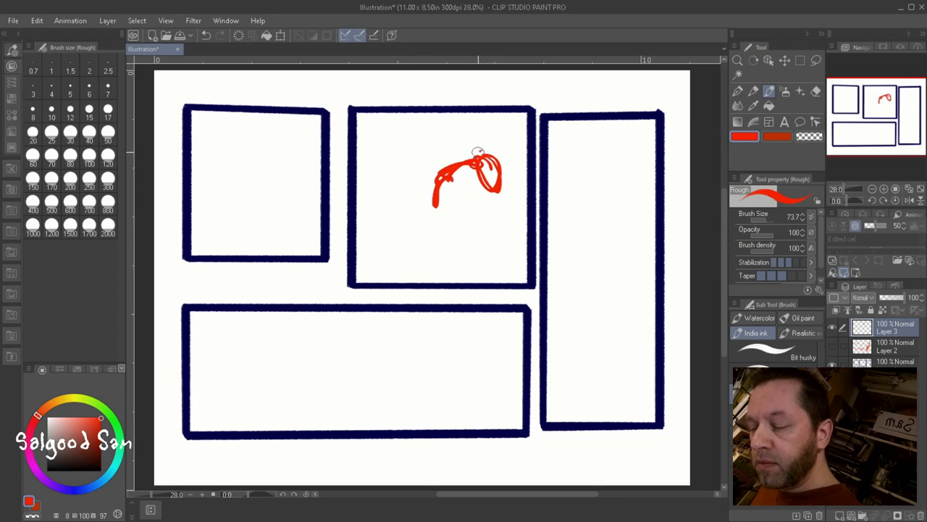
drag(471, 148, 467, 185)
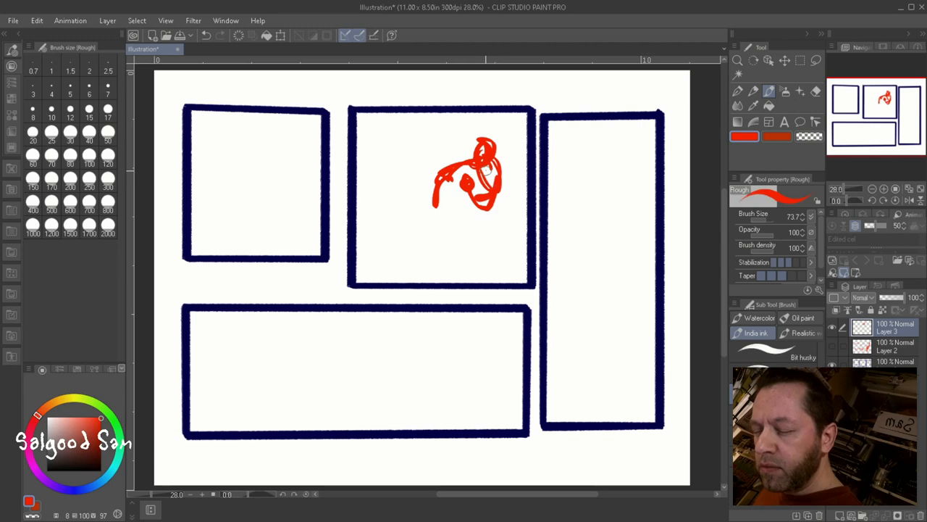
drag(478, 166, 490, 220)
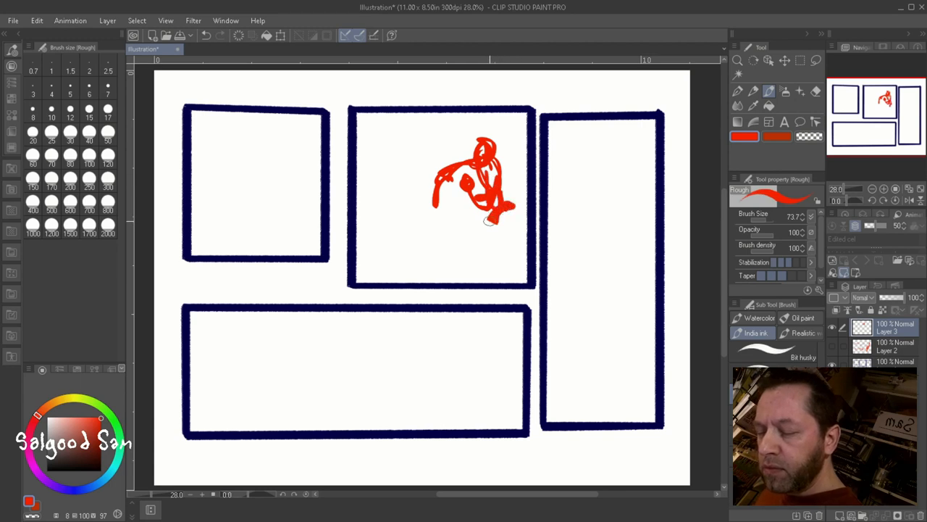
drag(478, 205, 481, 287)
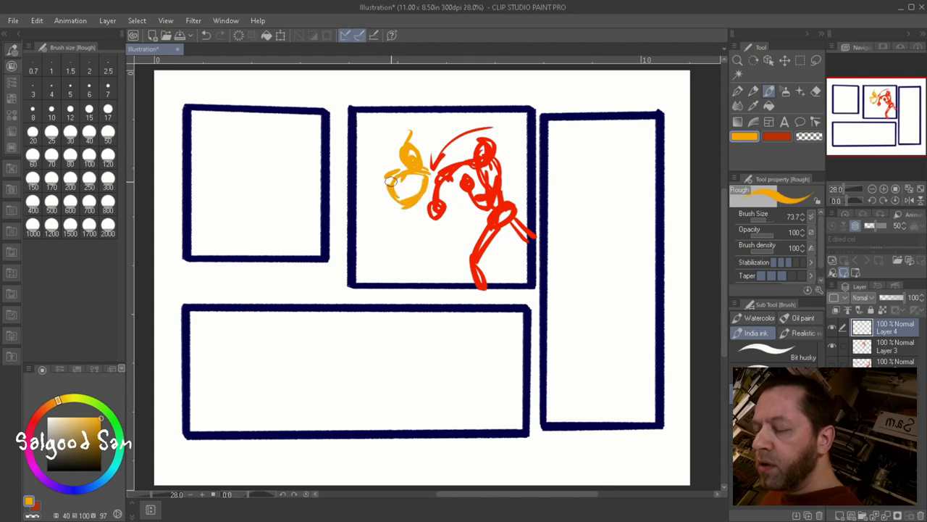
Draw the orange opponent clashing with him and lasso it for transforming.
drag(394, 185, 417, 220)
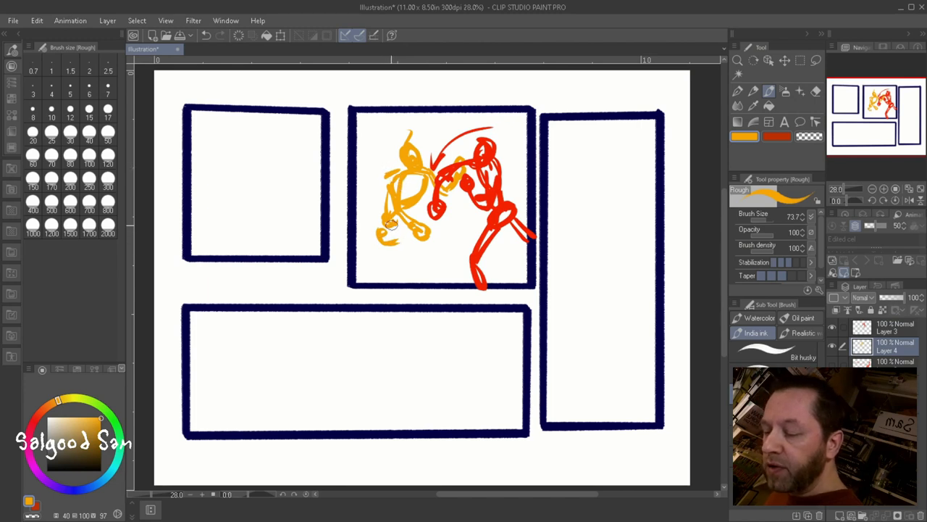
drag(391, 225, 406, 261)
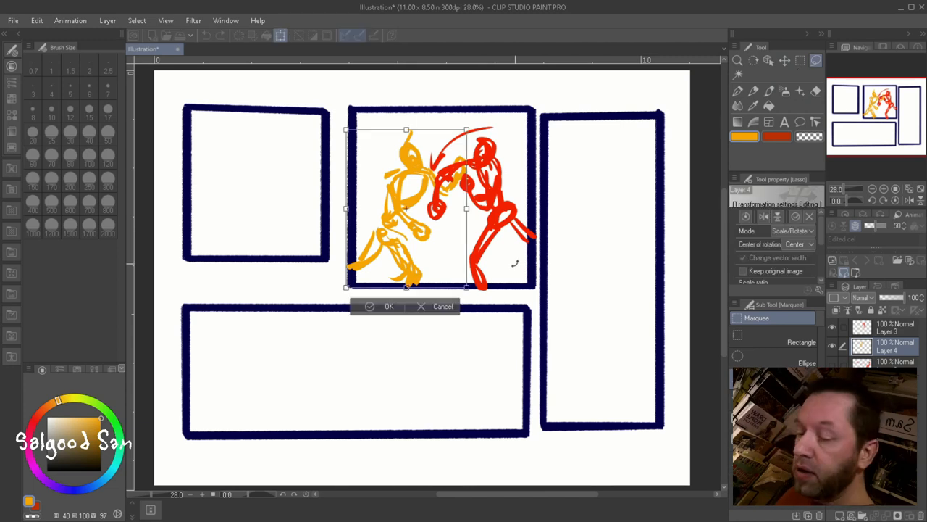
Shift the orange figure left and tilt the red fighter toward it, committing the transforms.
drag(467, 131, 450, 119)
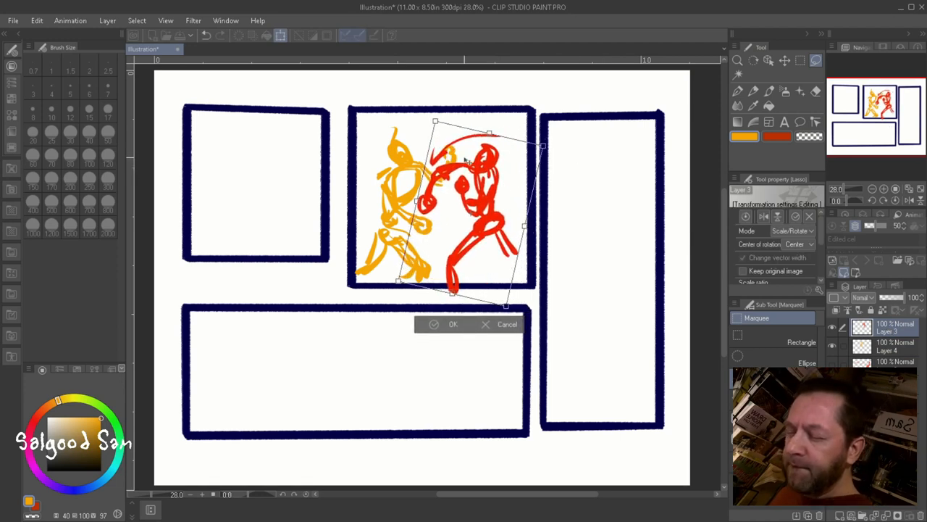
click(454, 324)
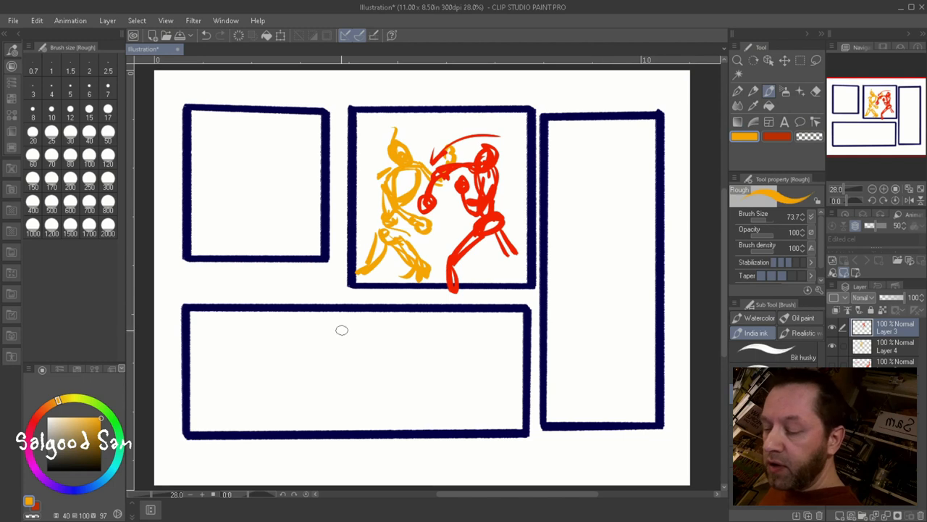
Sketch an orange fighter in the wide bottom panel on the orange layer.
click(895, 345)
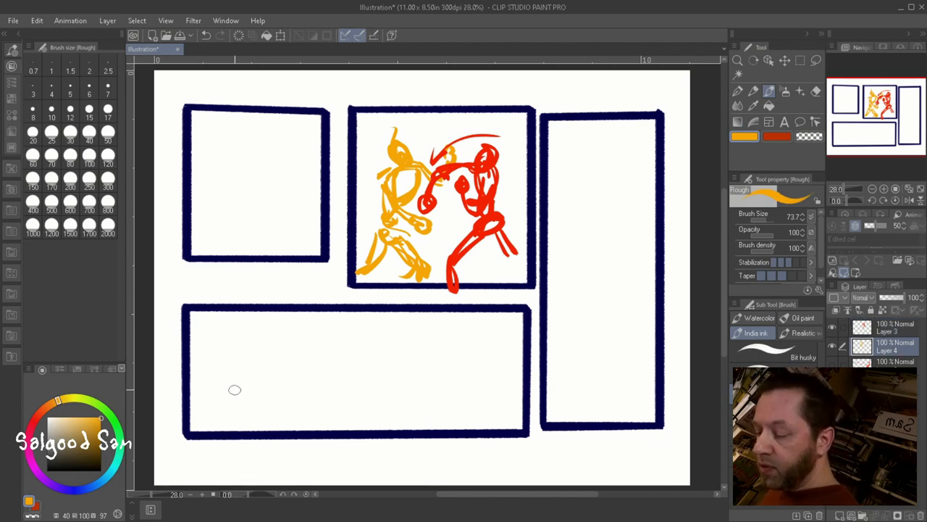
drag(244, 361, 276, 311)
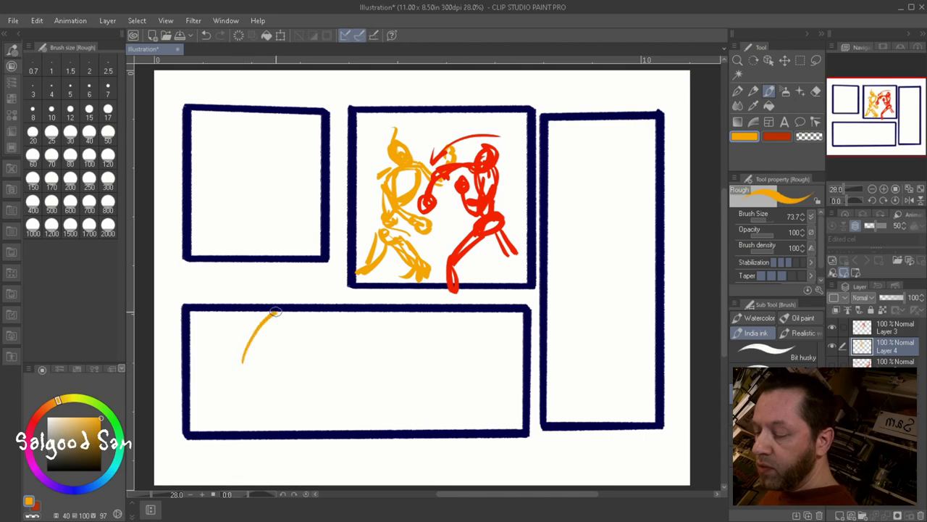
drag(275, 311, 283, 333)
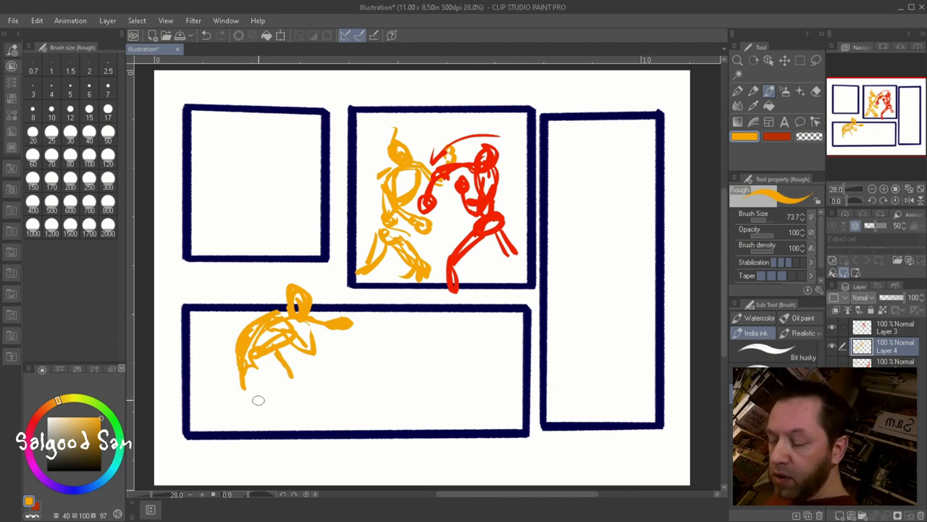
drag(261, 363, 283, 384)
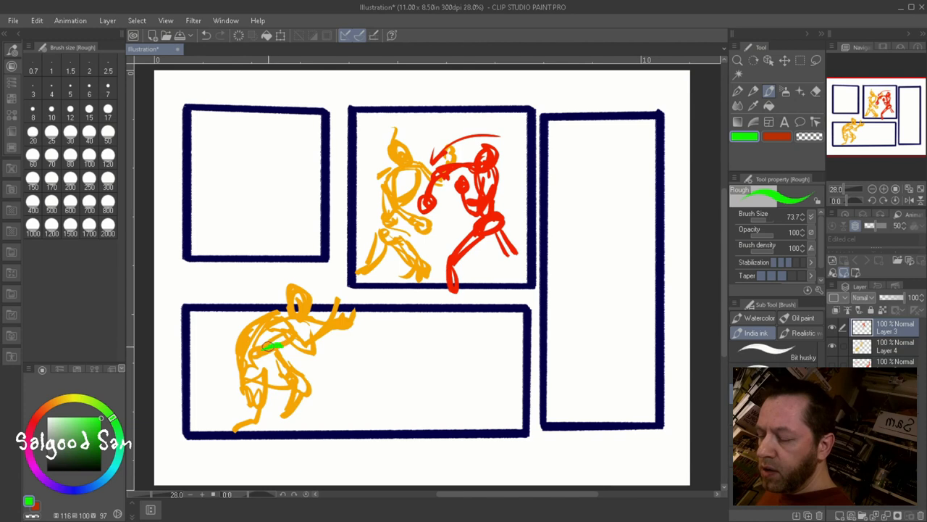
Draw the green kicking opponent with its leg stretching across the bottom panel.
drag(268, 348, 348, 340)
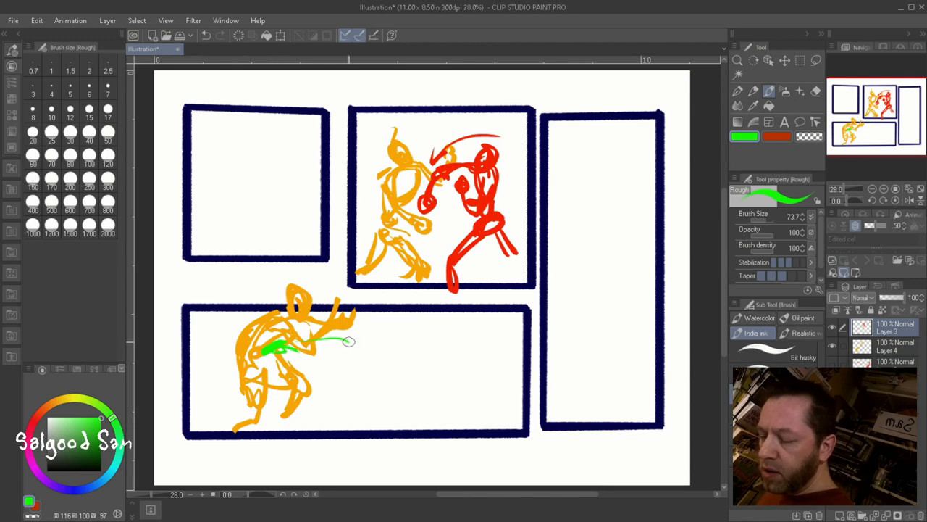
drag(348, 342, 394, 374)
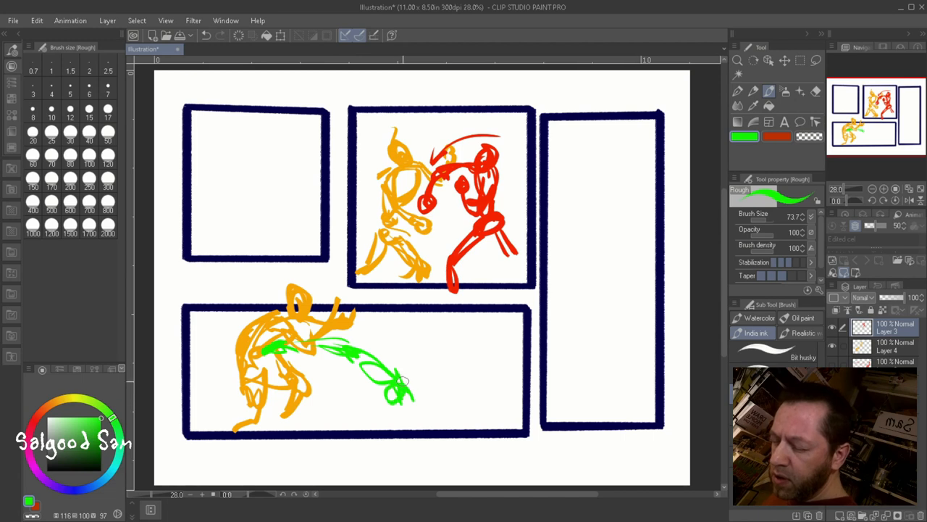
drag(377, 369, 413, 391)
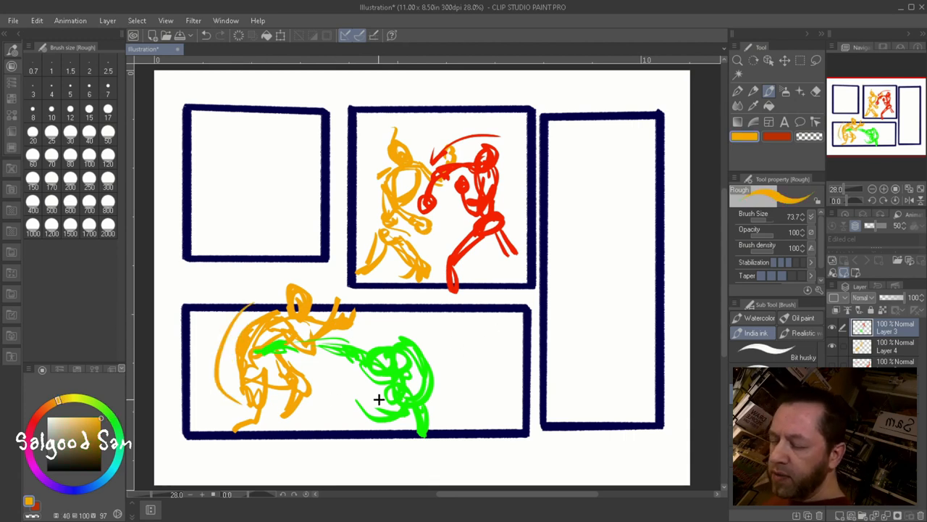
drag(580, 225, 572, 305)
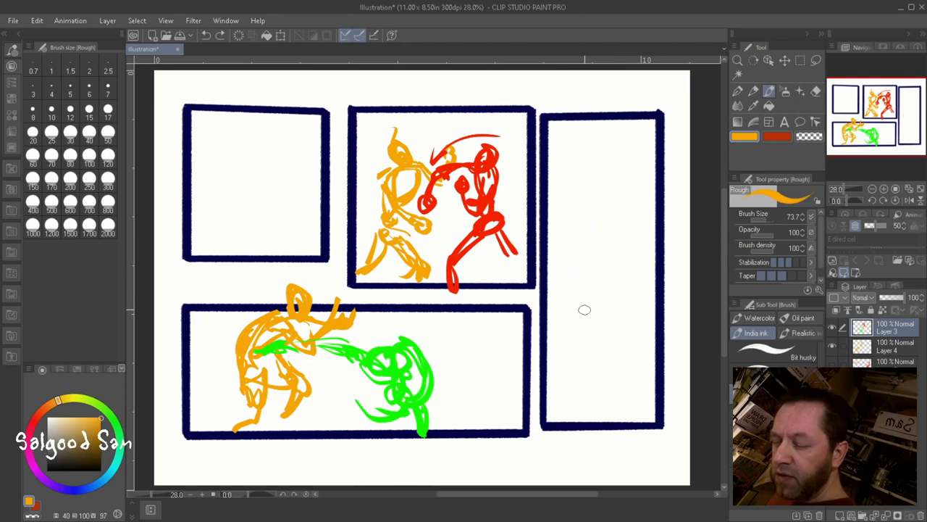
mouse_move(507, 431)
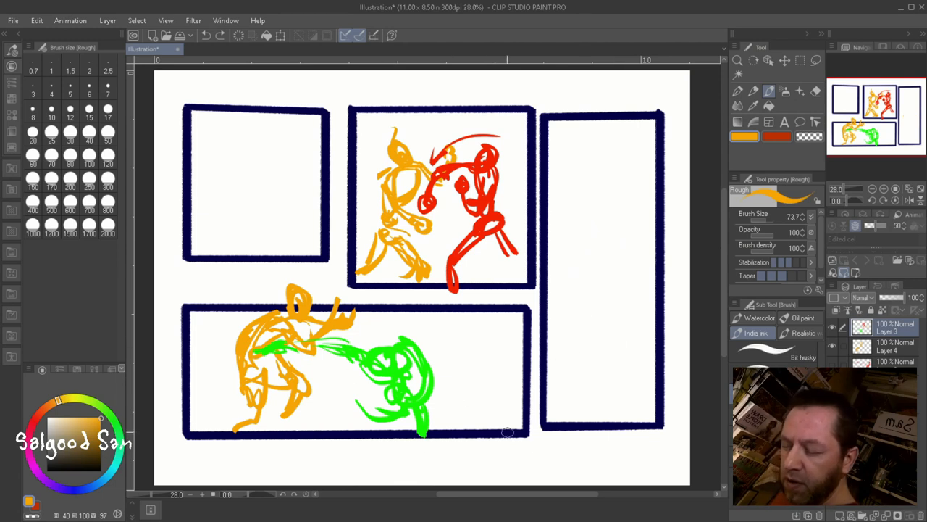
mouse_move(649, 345)
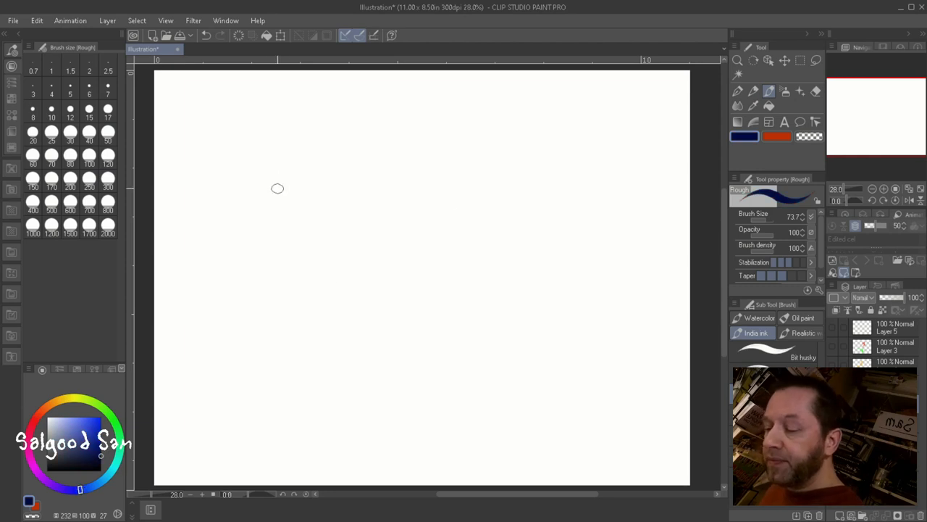
mouse_move(402, 345)
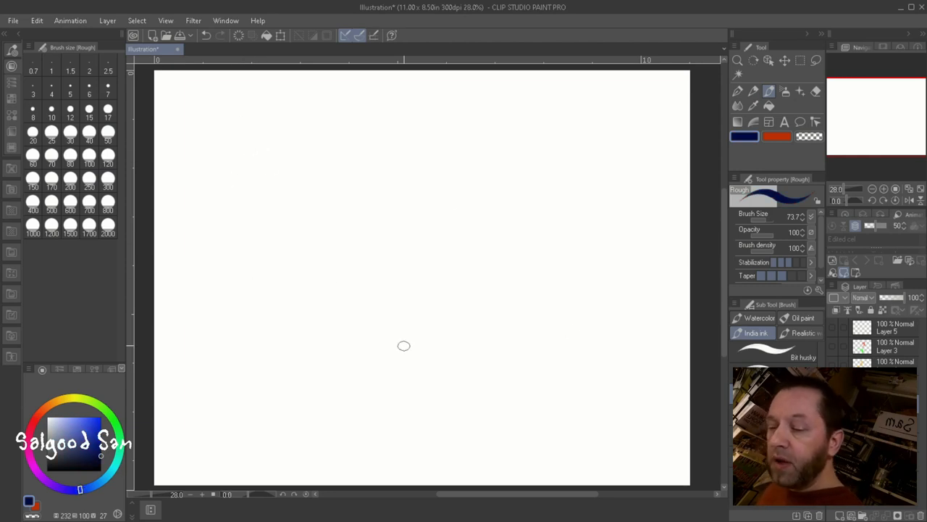
mouse_move(182, 107)
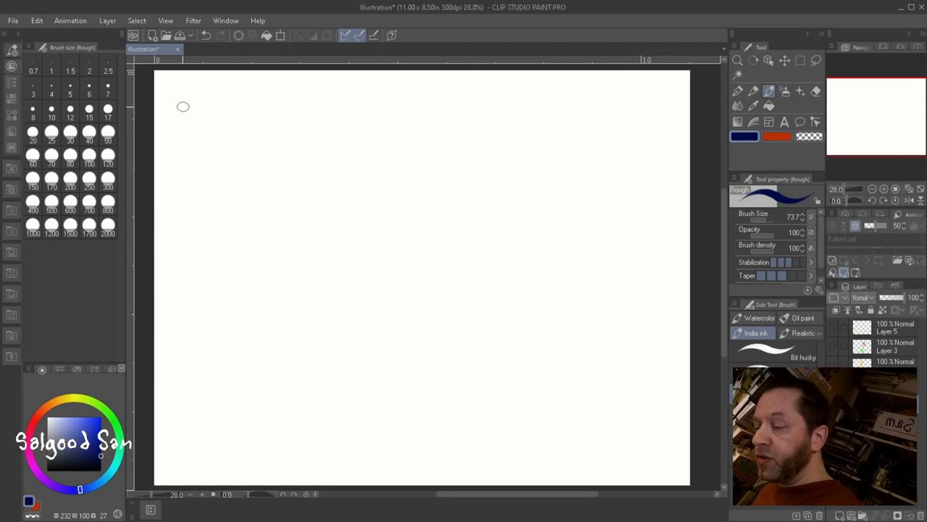
Draw the slanted navy trapezoid panel border tapering toward the right.
drag(182, 108, 187, 327)
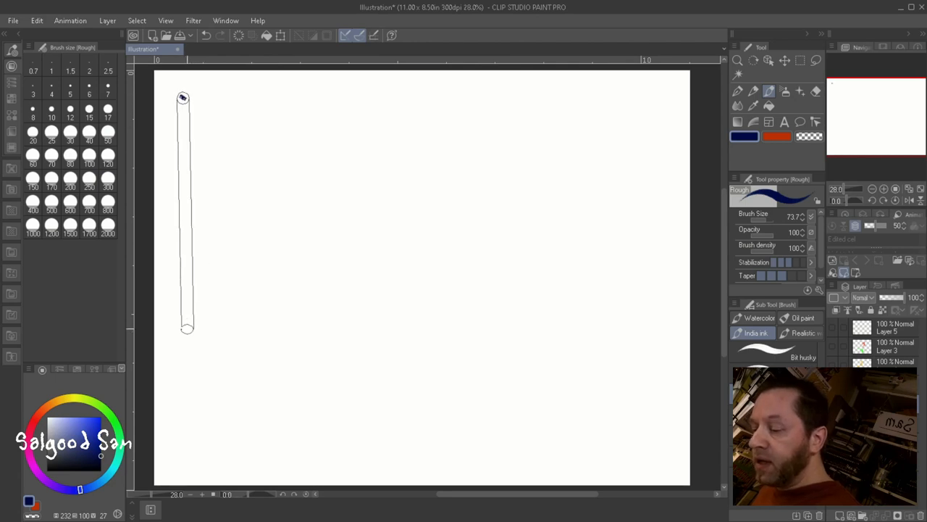
drag(183, 355, 650, 197)
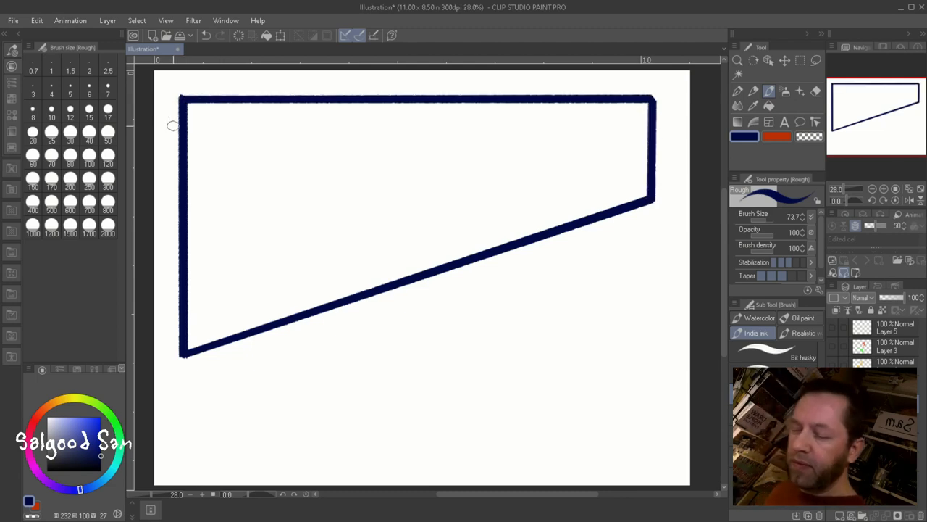
mouse_move(600, 378)
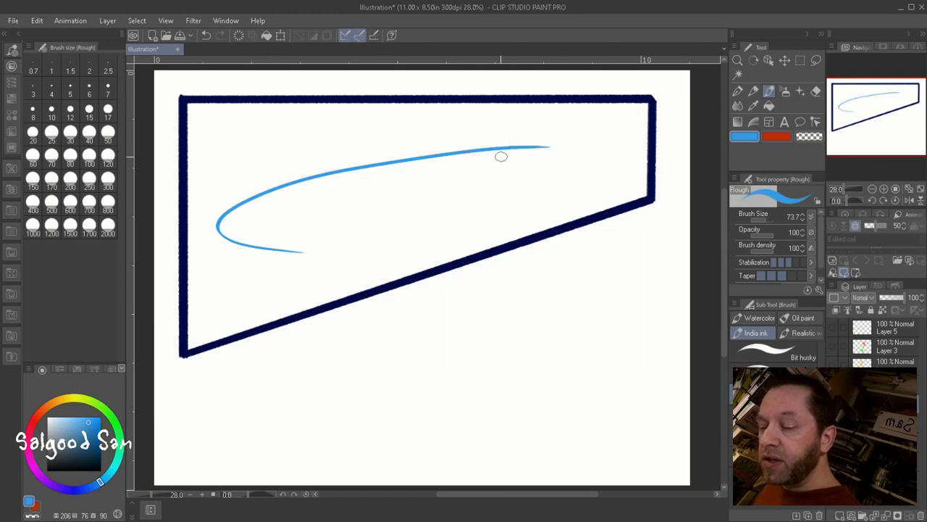
Rough in the blue figure's fist, flame shapes, bent leg and body along the panel's lower edge.
drag(507, 142, 539, 167)
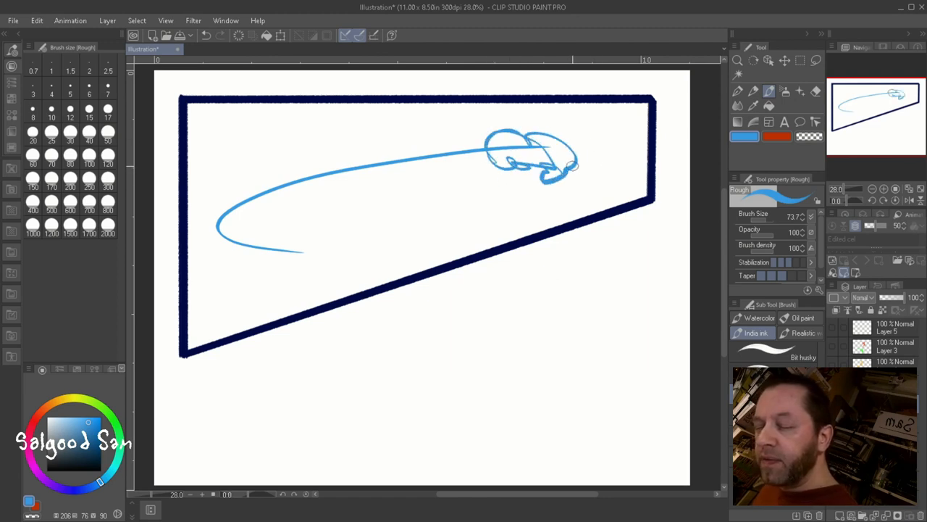
drag(551, 167, 601, 145)
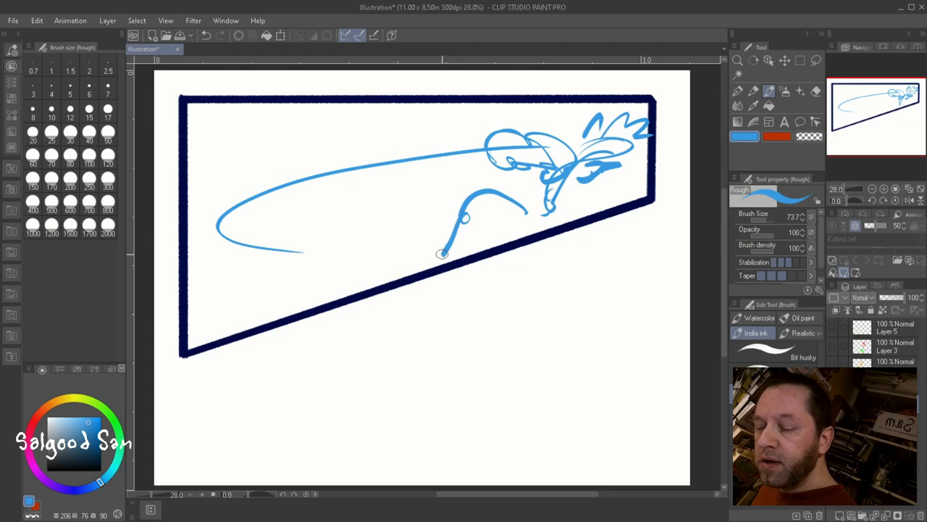
drag(464, 210, 572, 229)
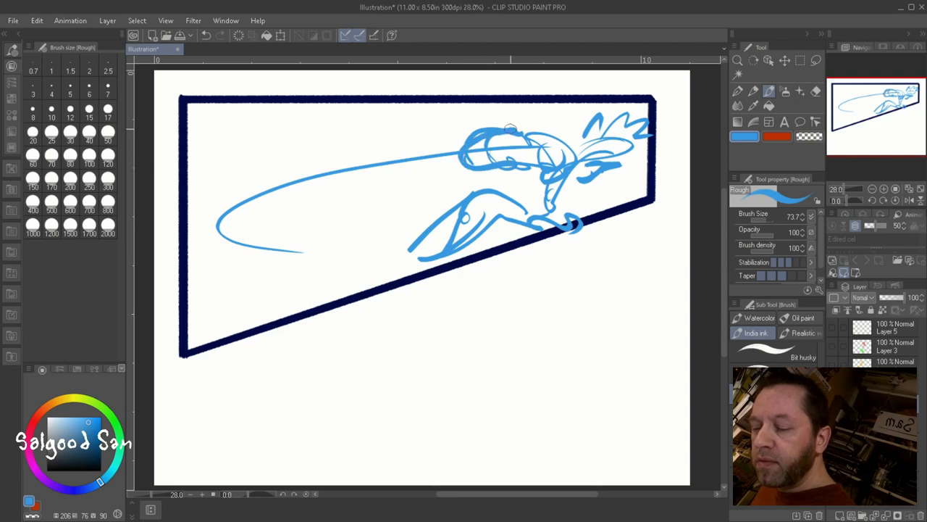
drag(507, 133, 492, 191)
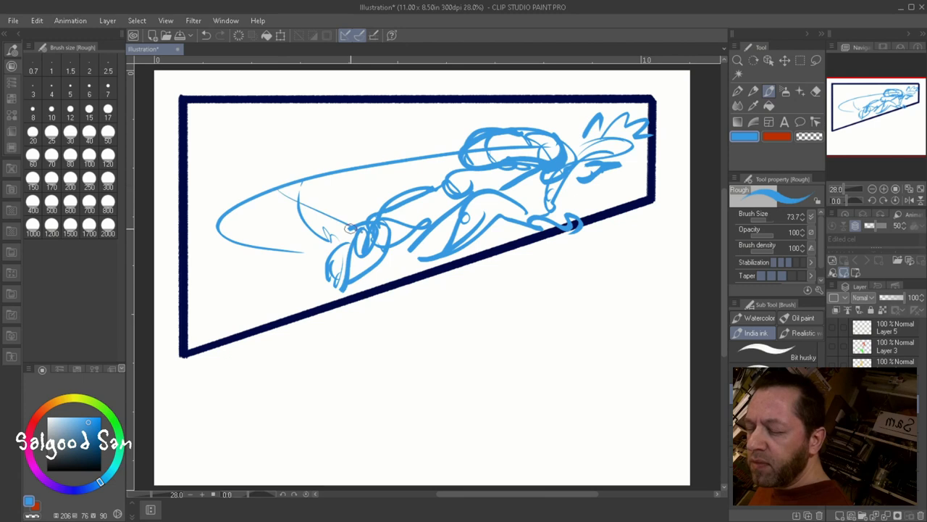
Add the lunging figure's left-side gesture strokes and leg near the panel's lower-left corner.
drag(355, 229, 355, 292)
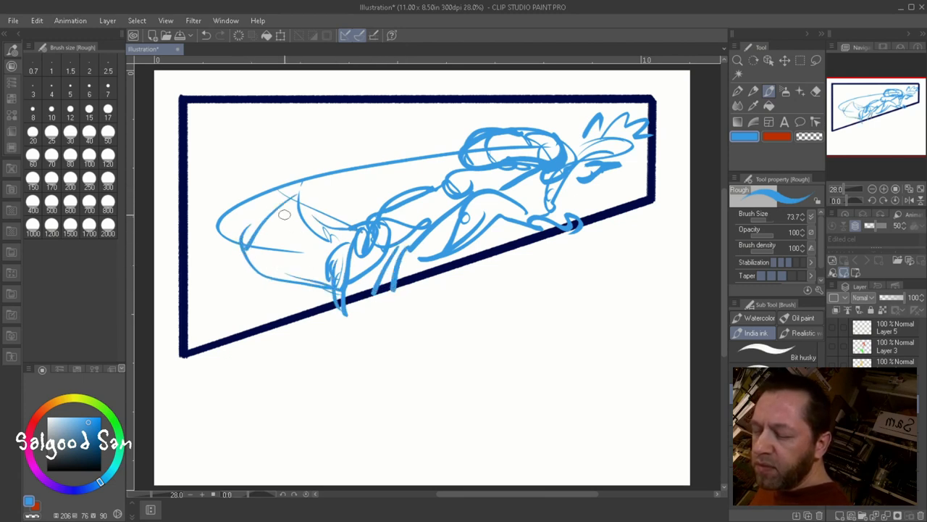
drag(218, 218, 326, 189)
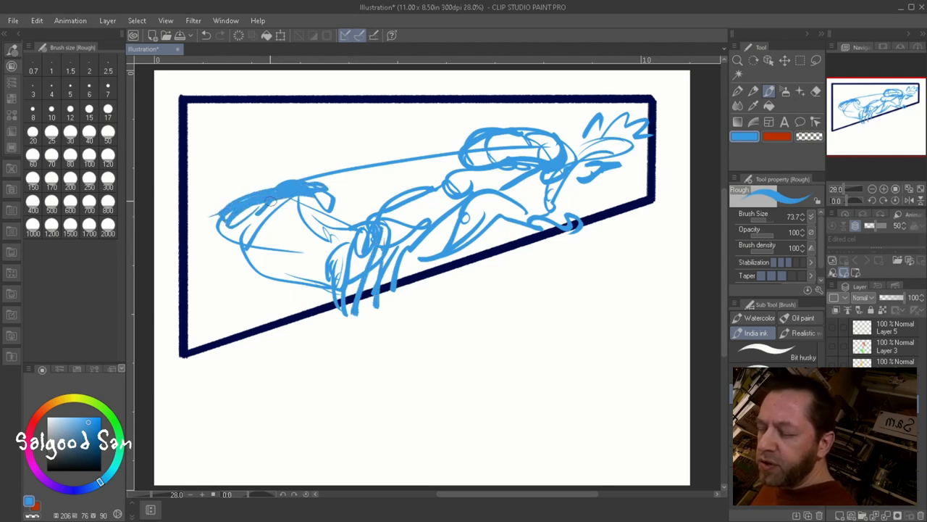
drag(273, 206, 203, 300)
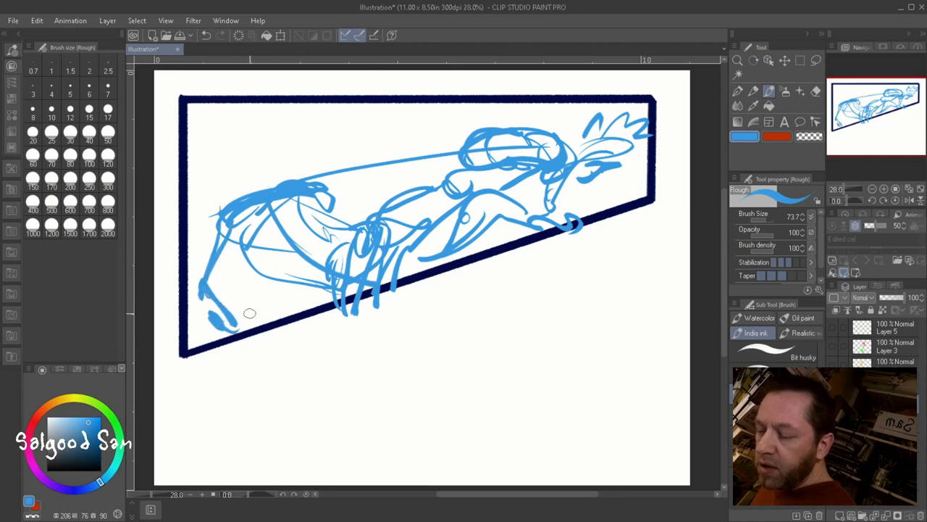
drag(249, 313, 295, 229)
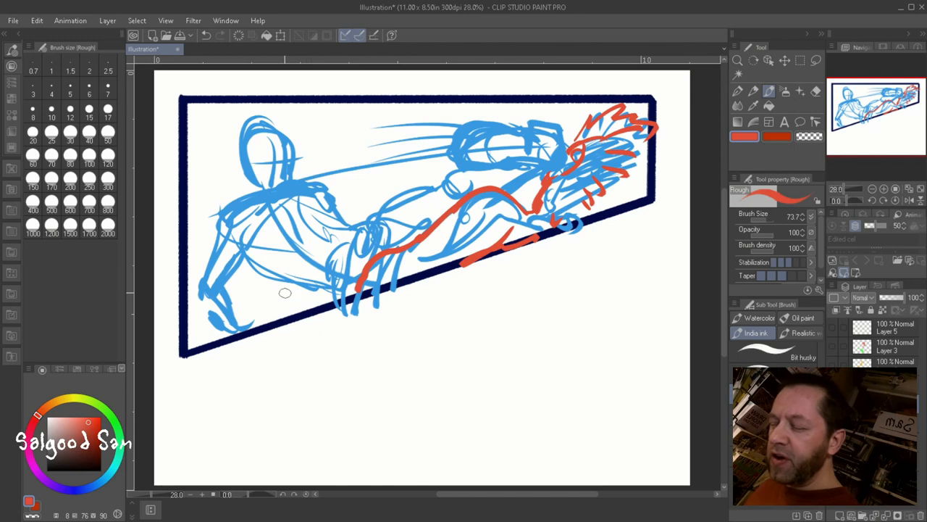
mouse_move(229, 153)
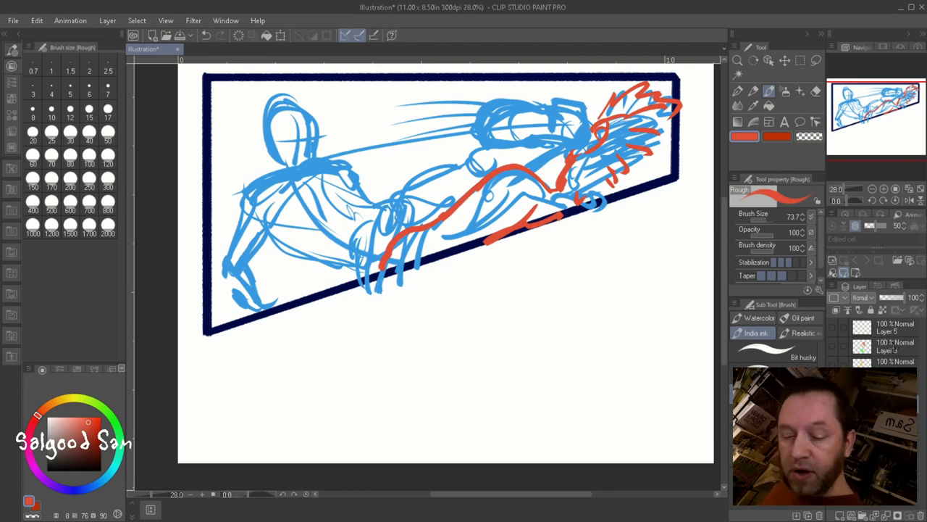
Sketch the green figure's head, torso, body and outstretched arm reaching up toward the panel.
drag(220, 348, 386, 313)
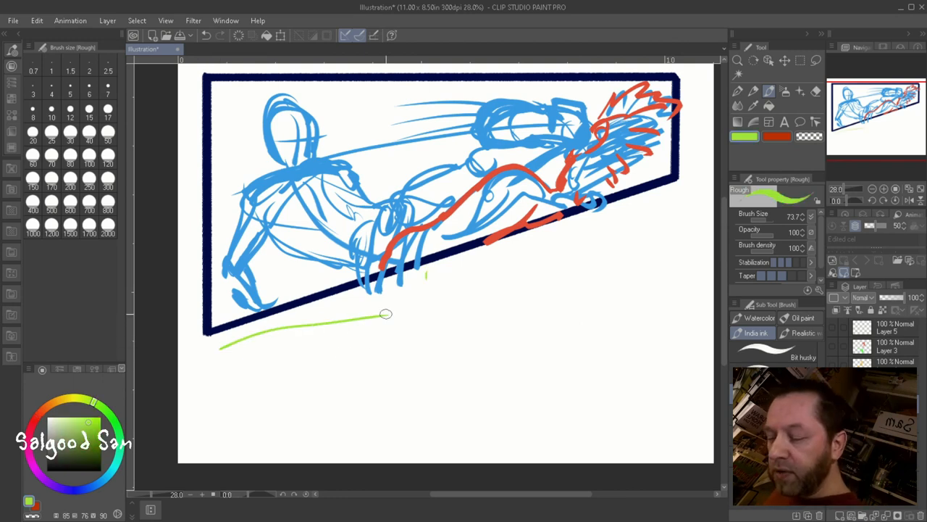
drag(386, 313, 652, 210)
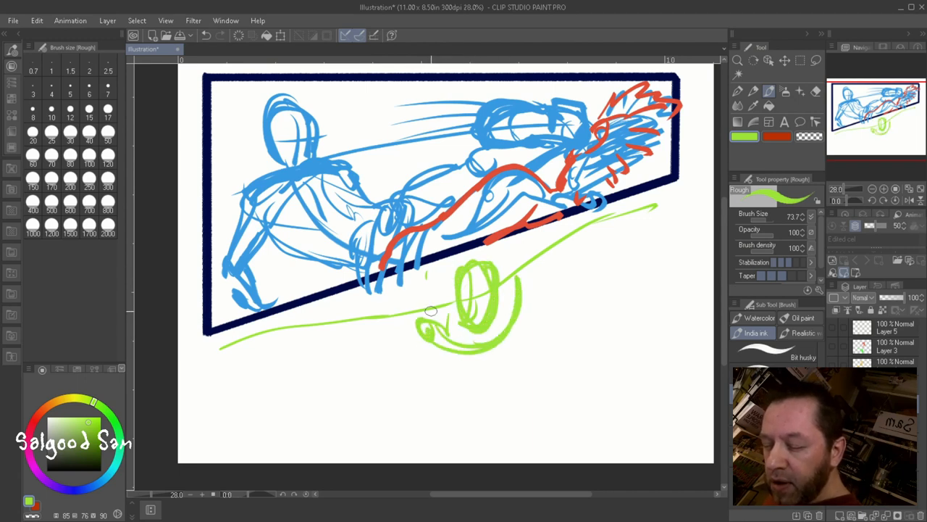
drag(432, 312, 461, 397)
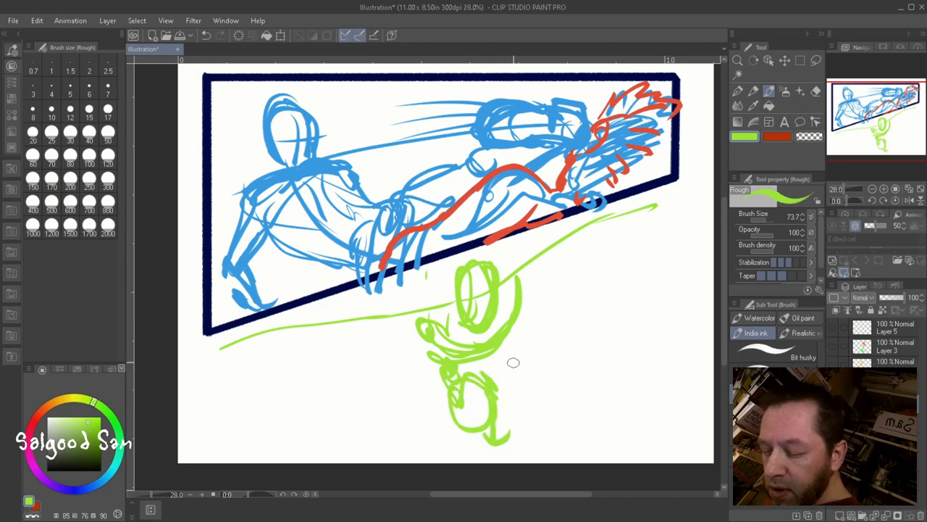
drag(513, 362, 519, 406)
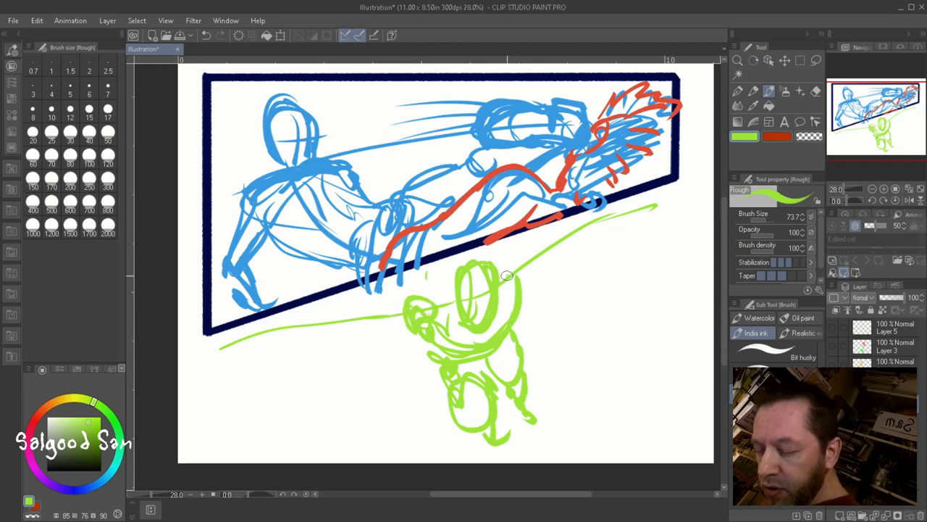
drag(508, 275, 568, 239)
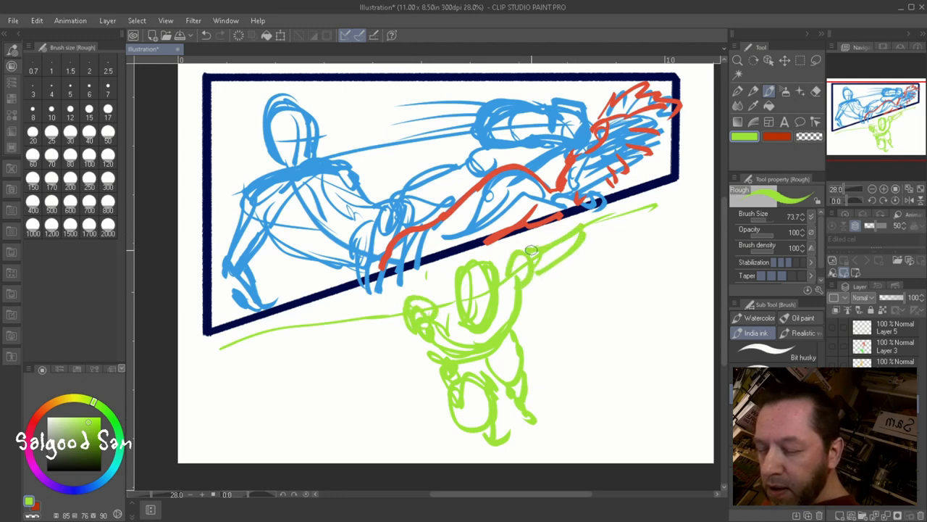
drag(529, 249, 652, 217)
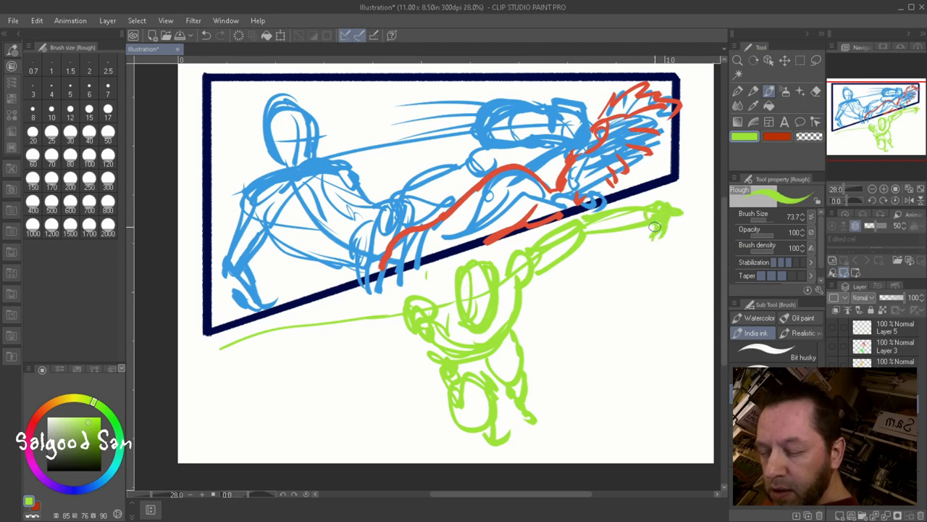
Draw the long staff crossing the panel edge with a second shaft and blade toward the lower left.
drag(655, 229, 565, 389)
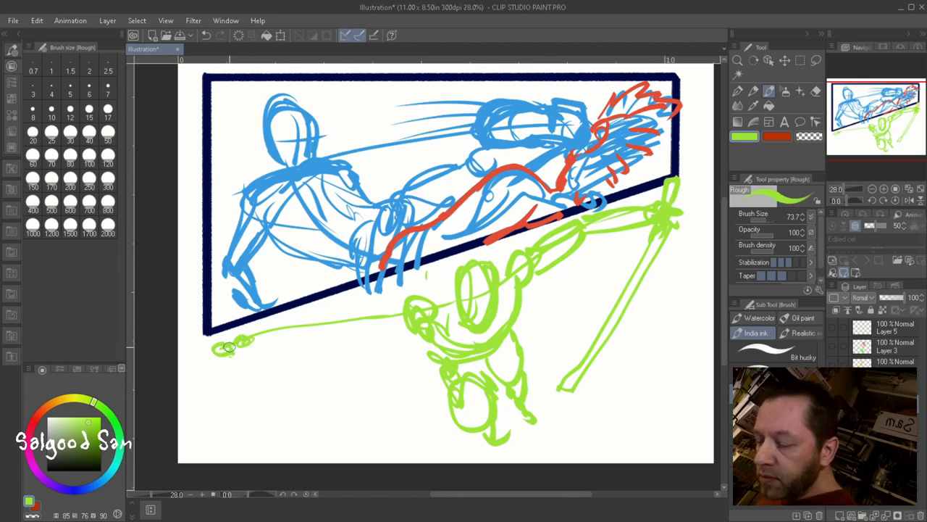
drag(217, 352, 268, 333)
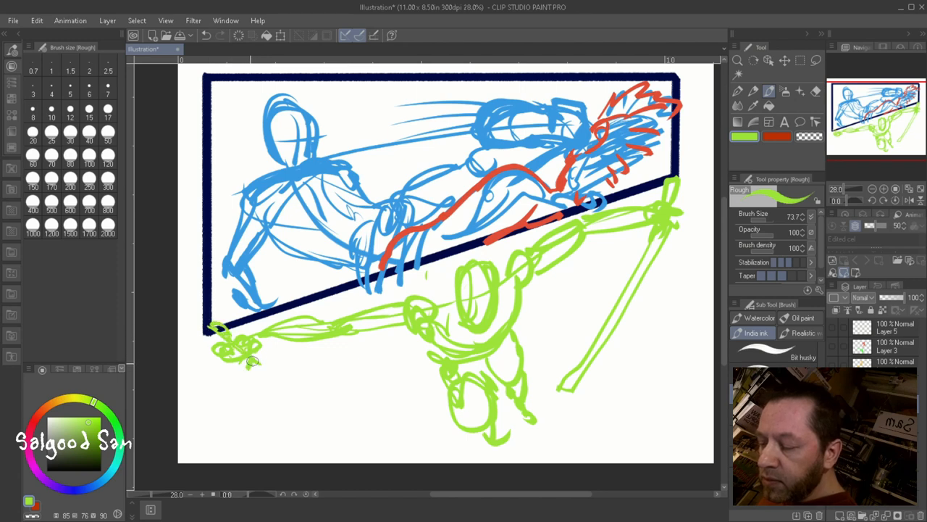
drag(254, 362, 342, 446)
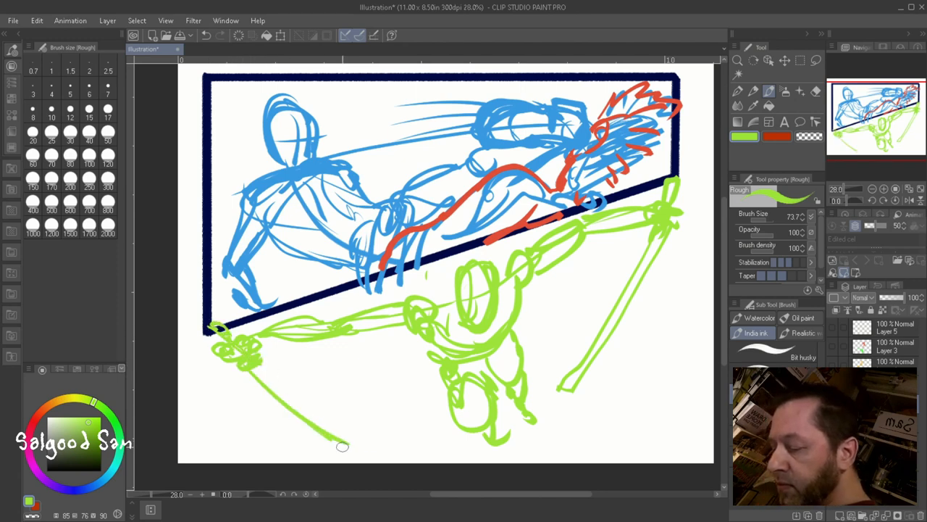
drag(225, 341, 362, 467)
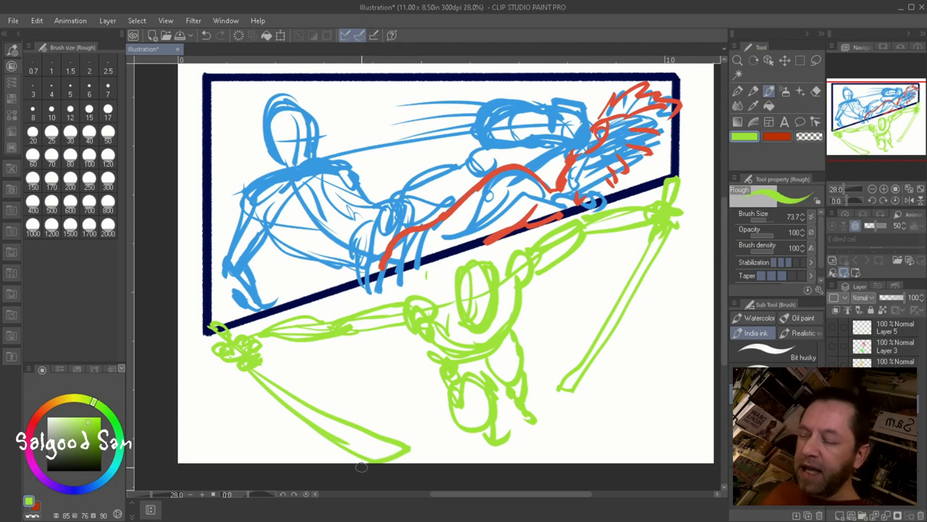